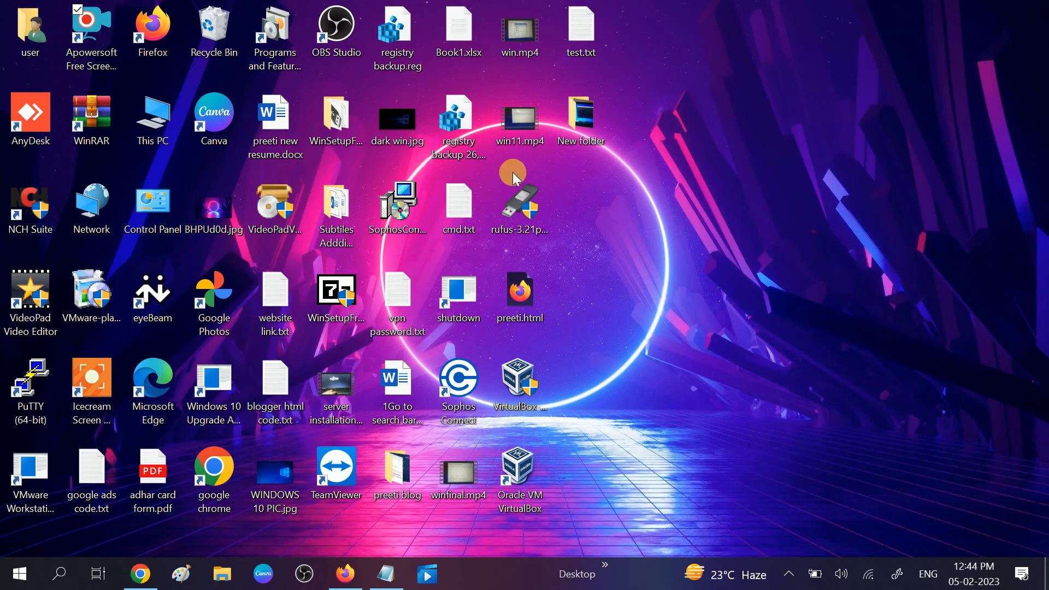
{"action": "mouse_move", "coordinate": [609, 217]}
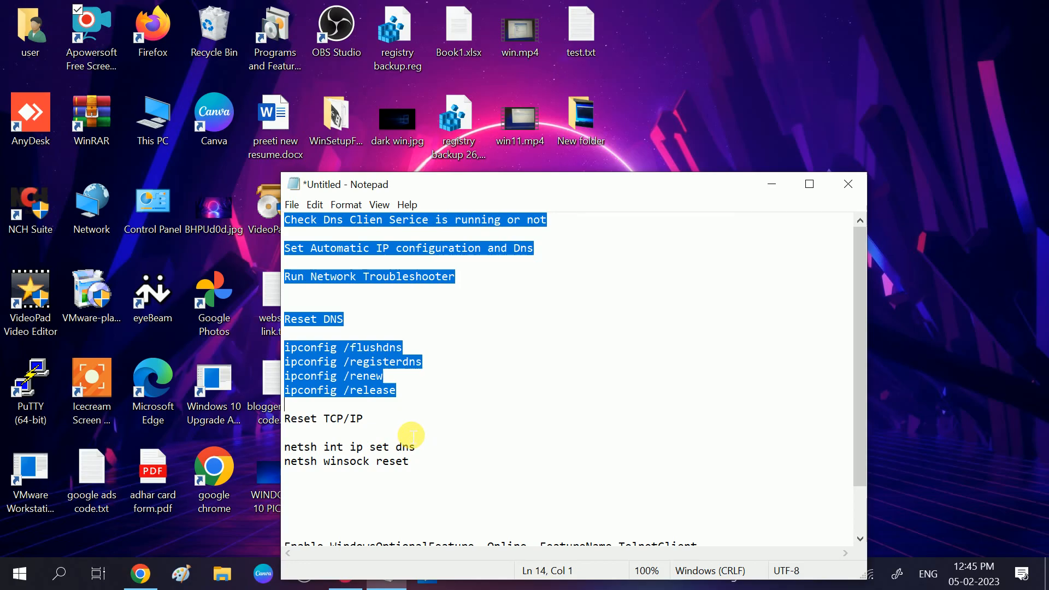
Search Windows for 'services' and bring up the Services app's context menu.
{"action": "left_click", "coordinate": [294, 233]}
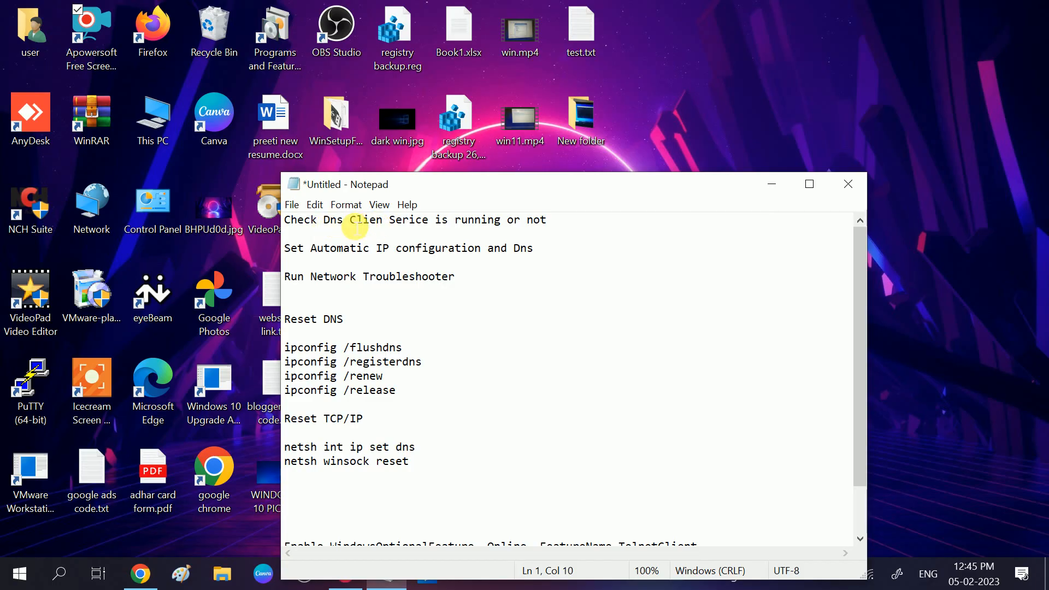
{"action": "left_click_drag", "start_coordinate": [349, 219], "coordinate": [429, 220]}
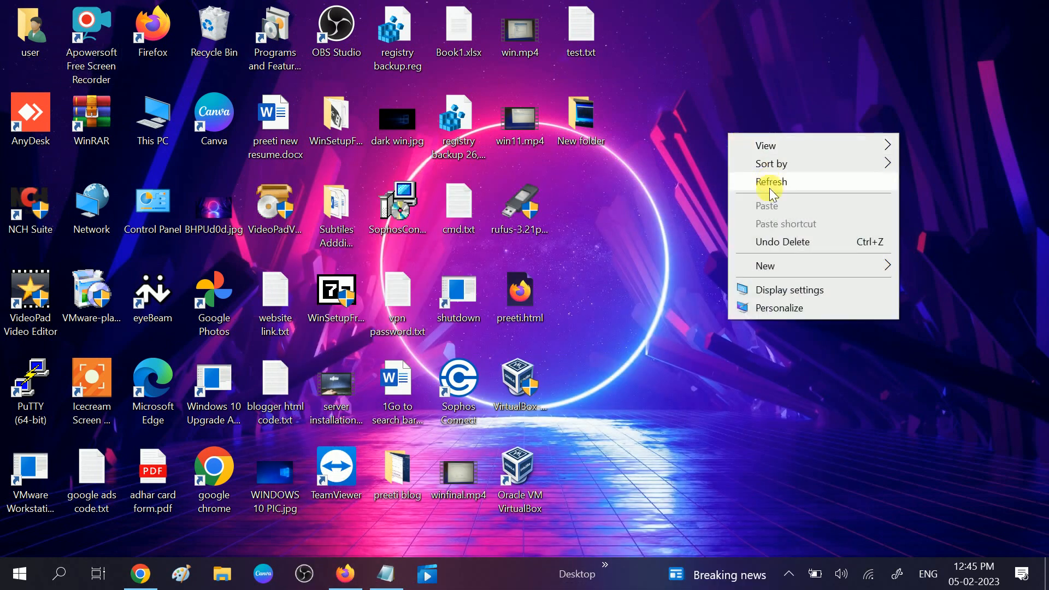
{"action": "left_click", "coordinate": [771, 182]}
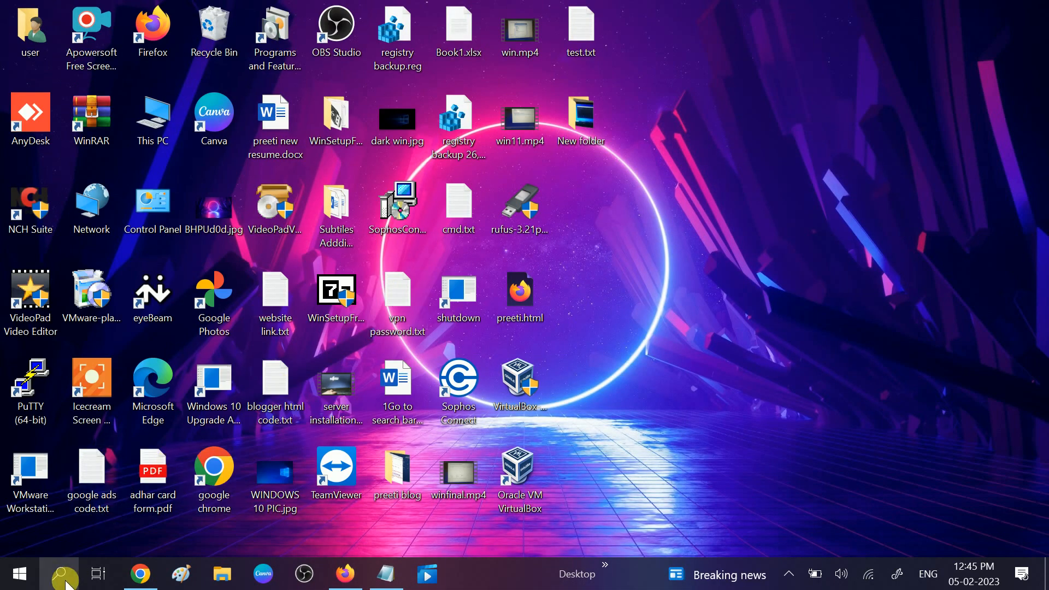
{"action": "type", "text": "s"}
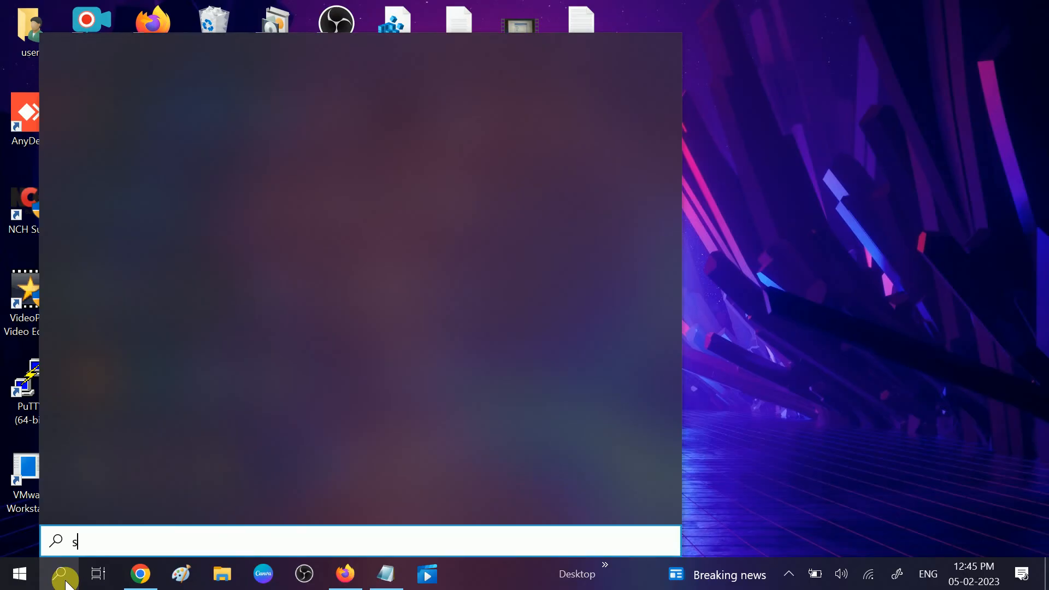
{"action": "type", "text": "ervices"}
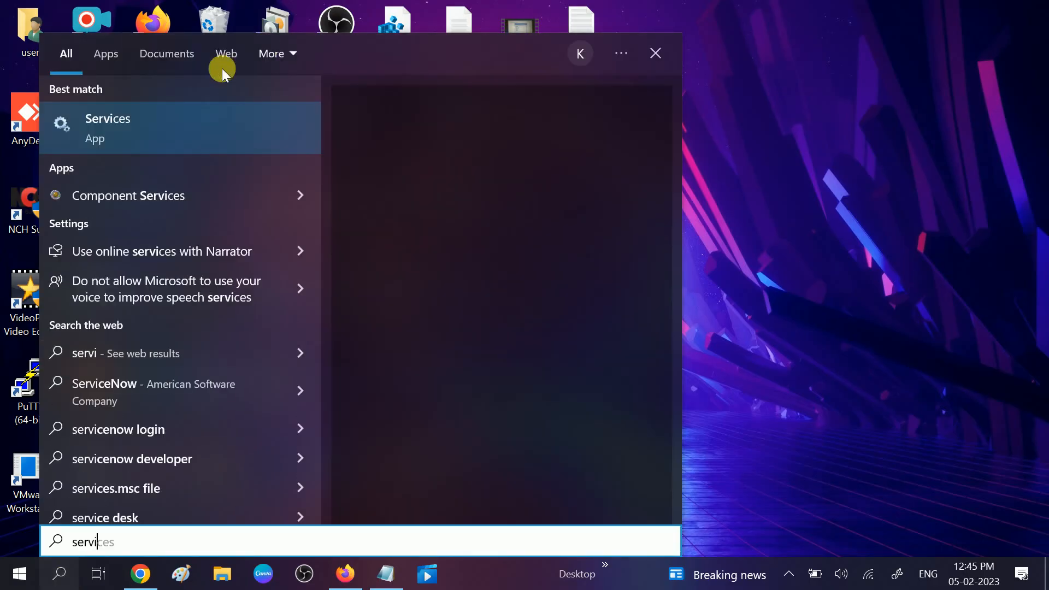
{"action": "right_click", "coordinate": [107, 128]}
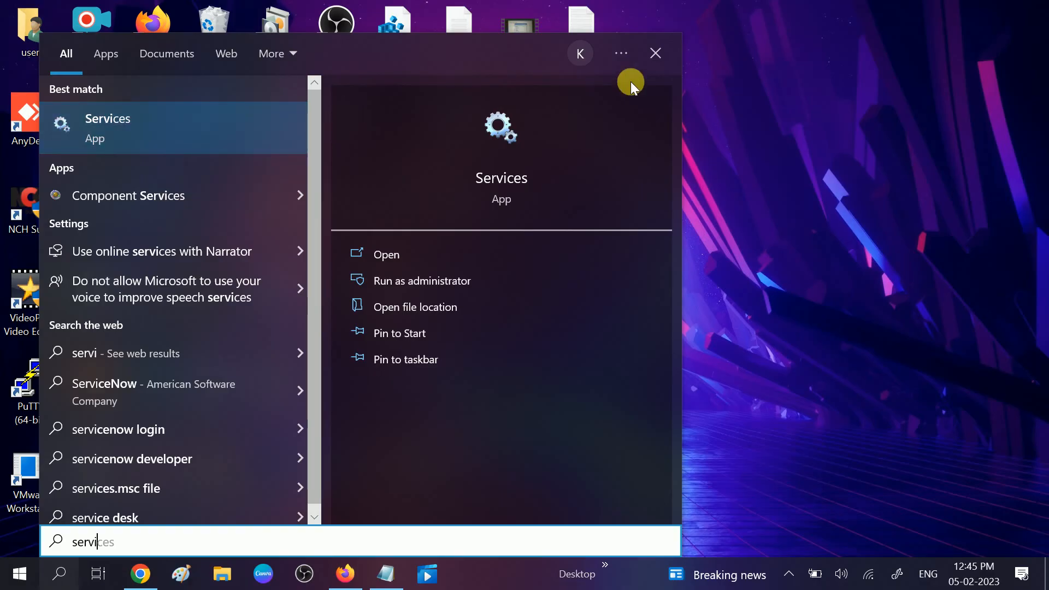
{"action": "mouse_move", "coordinate": [765, 50]}
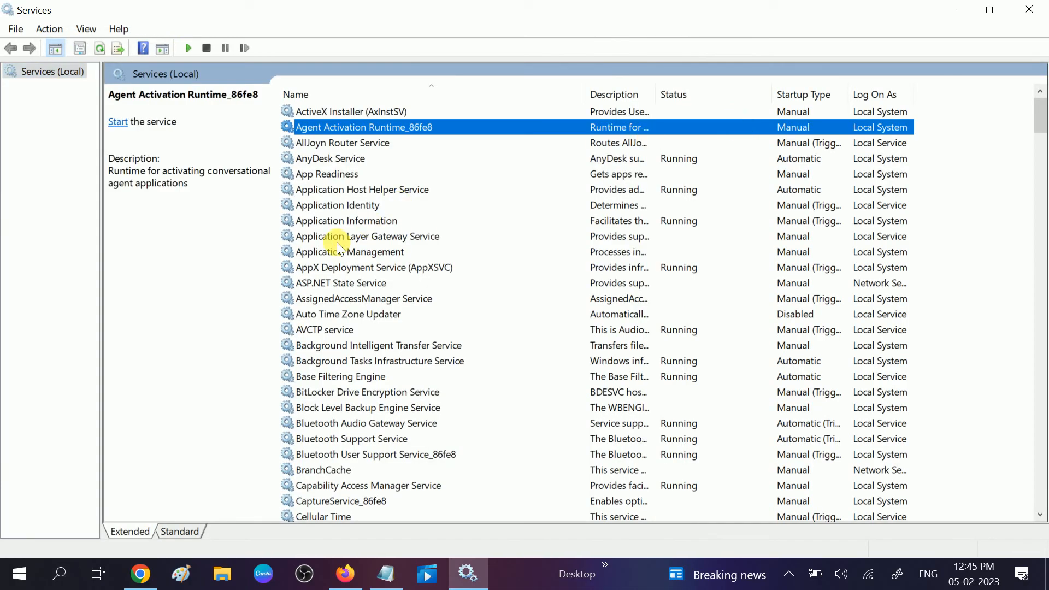
Browse the services list down to DNS Client and select it to view its status.
{"action": "left_click", "coordinate": [346, 221]}
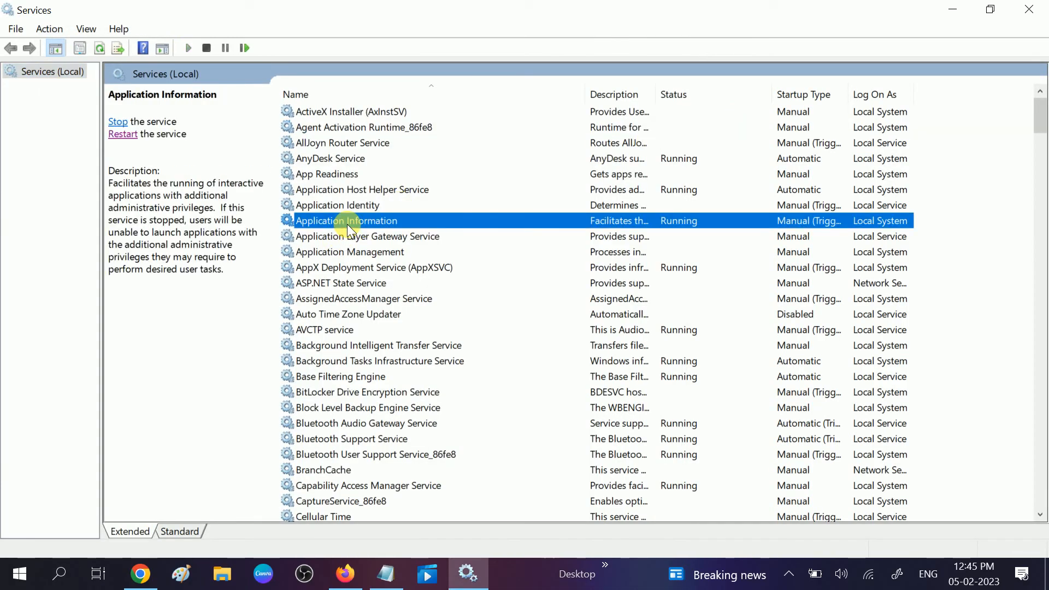
{"action": "scroll", "scroll_direction": "down", "scroll_amount": 3}
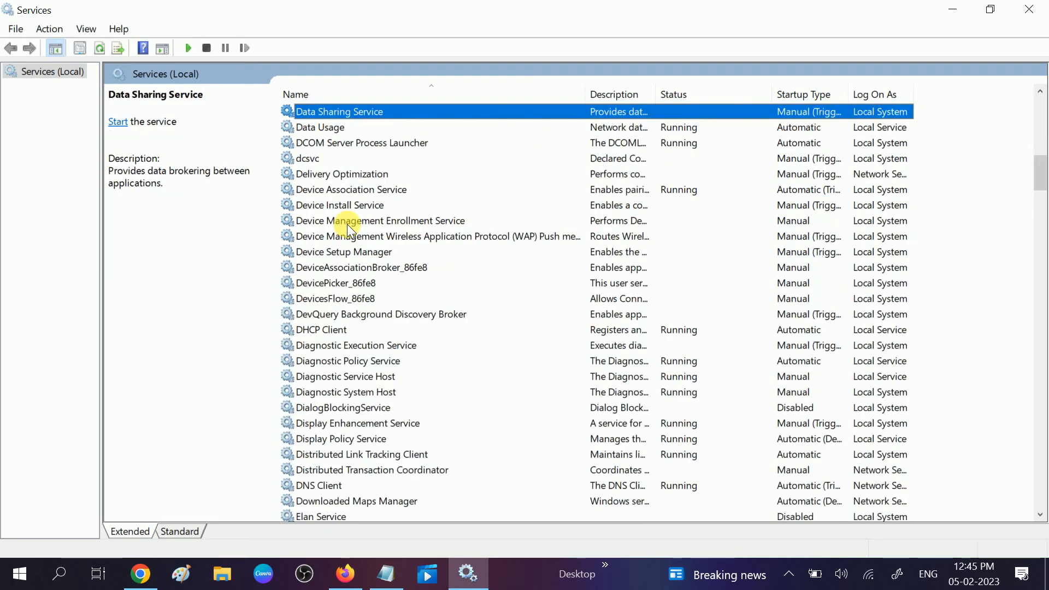
{"action": "left_click", "coordinate": [351, 190]}
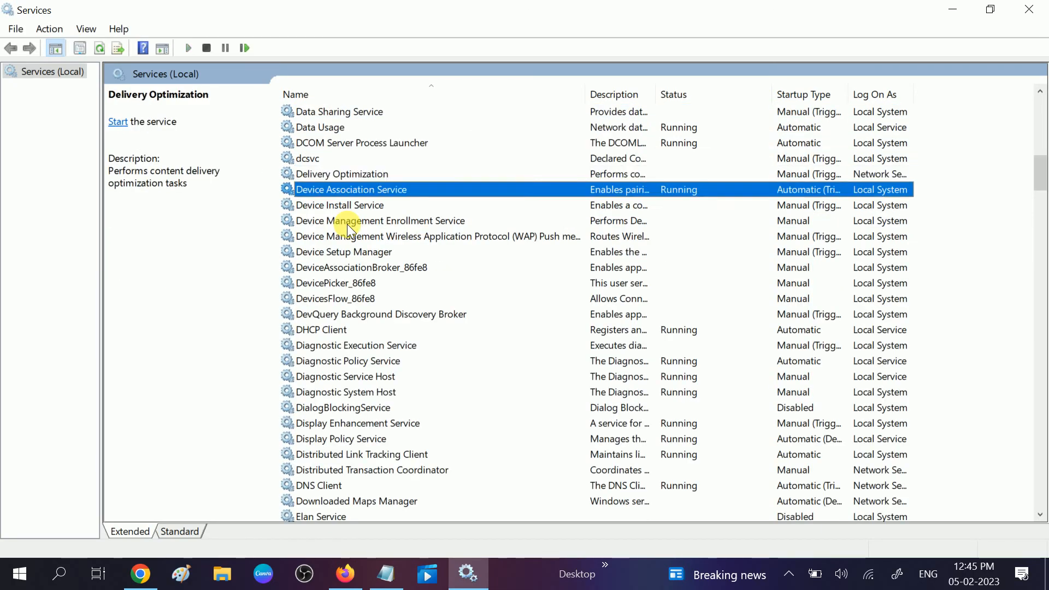
{"action": "left_click", "coordinate": [337, 283]}
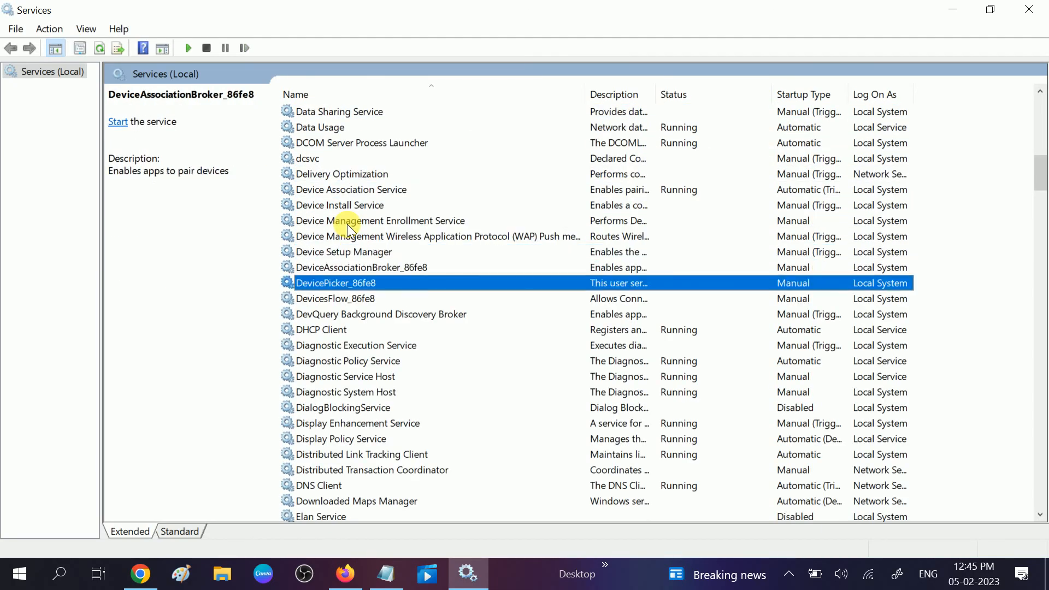
{"action": "left_click", "coordinate": [321, 329]}
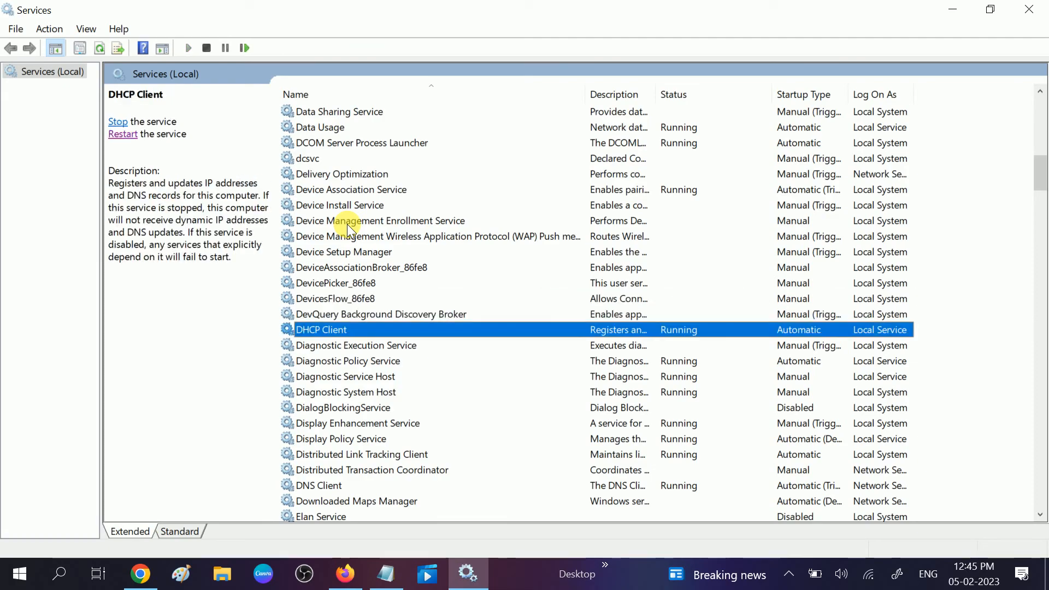
{"action": "left_click", "coordinate": [346, 391]}
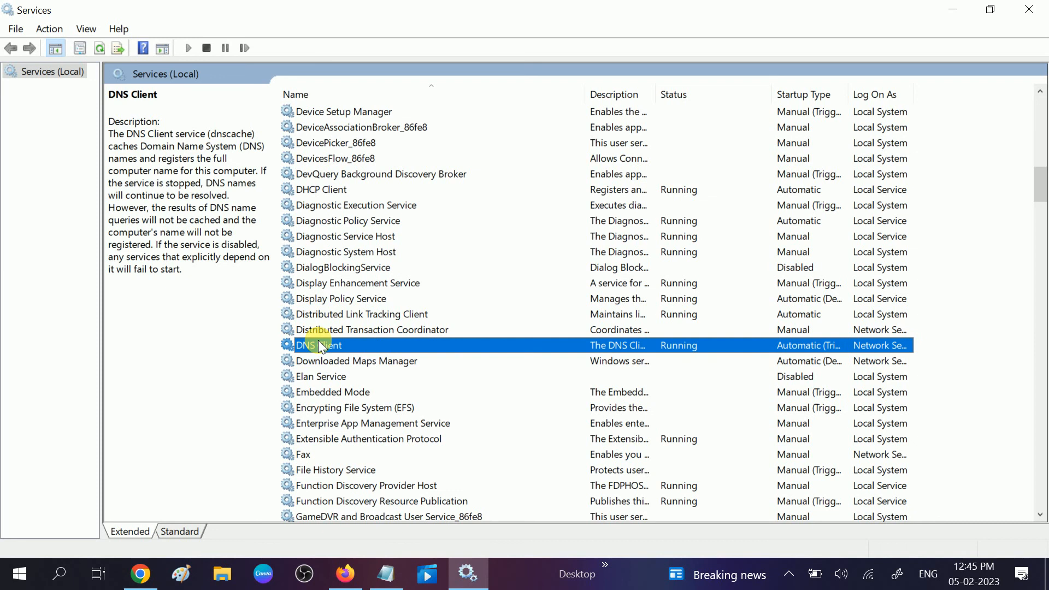
{"action": "mouse_move", "coordinate": [334, 330]}
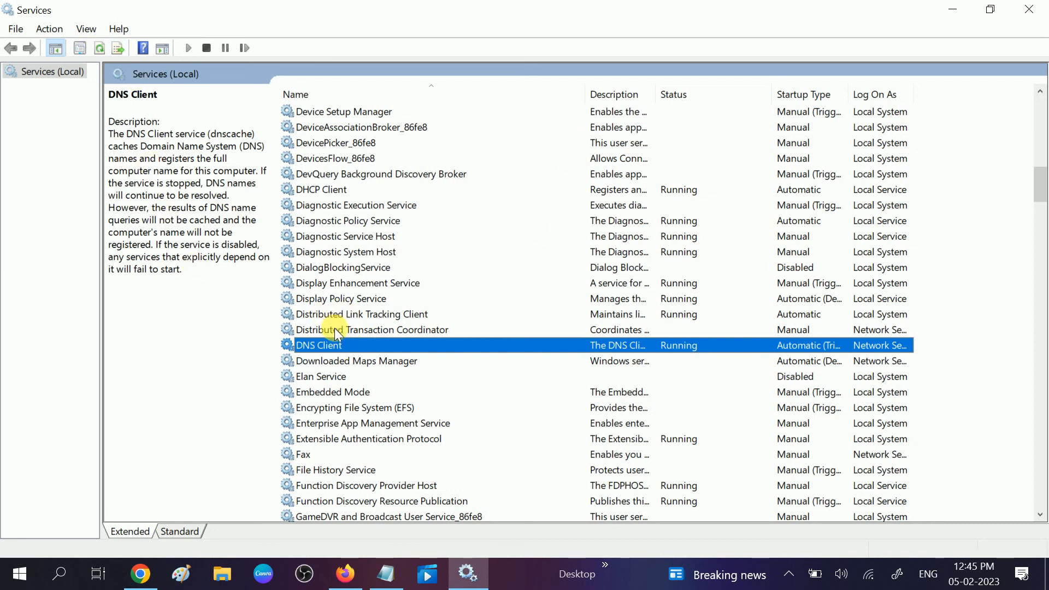
Check DNS Client's properties show Automatic and Running, then close Services.
{"action": "double_click", "coordinate": [319, 345]}
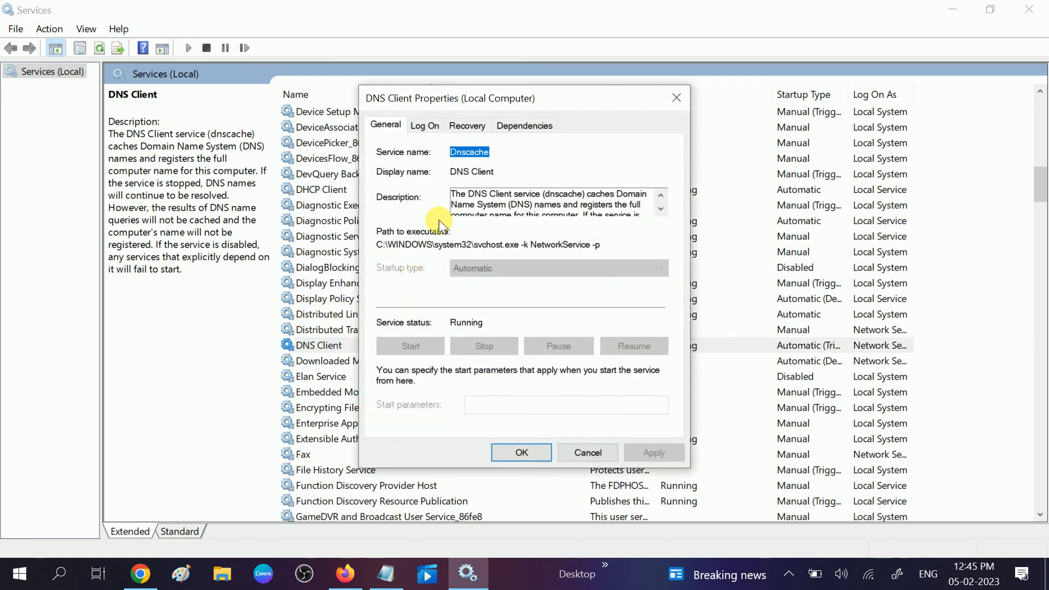
{"action": "mouse_move", "coordinate": [429, 358]}
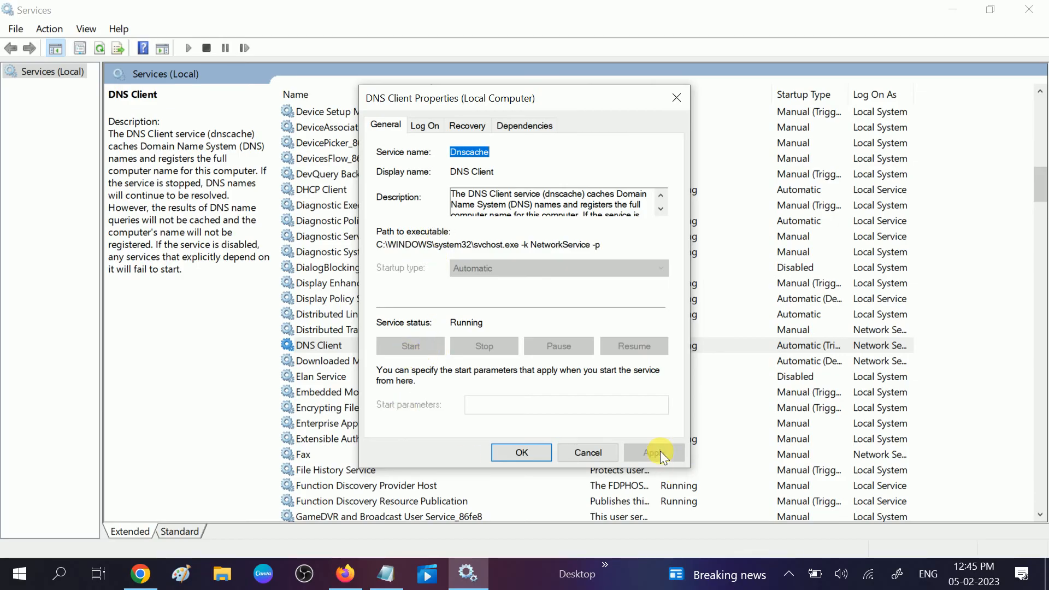
{"action": "left_click", "coordinate": [521, 452]}
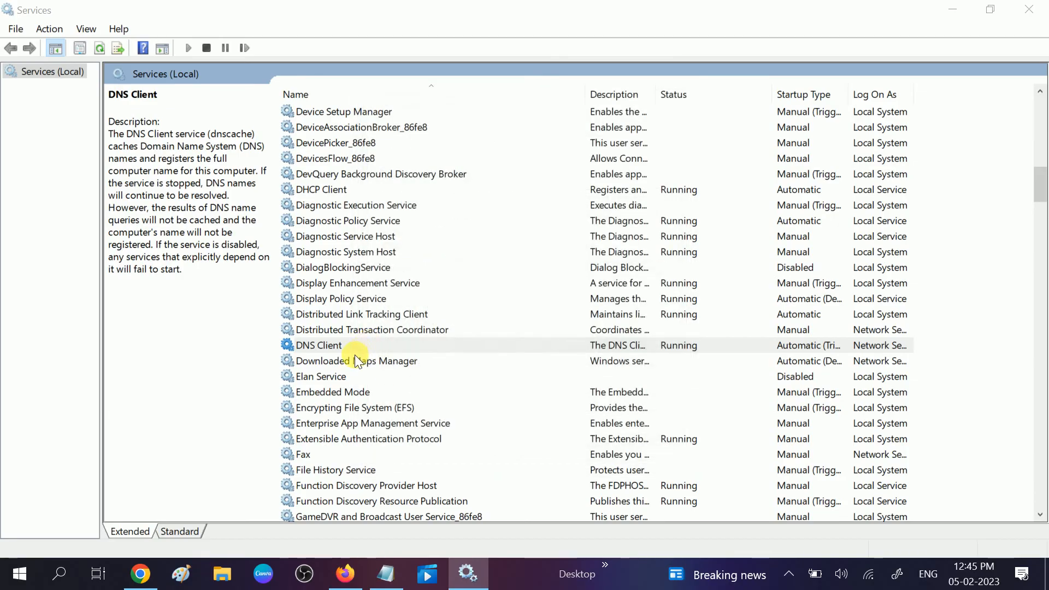
{"action": "left_click", "coordinate": [319, 345]}
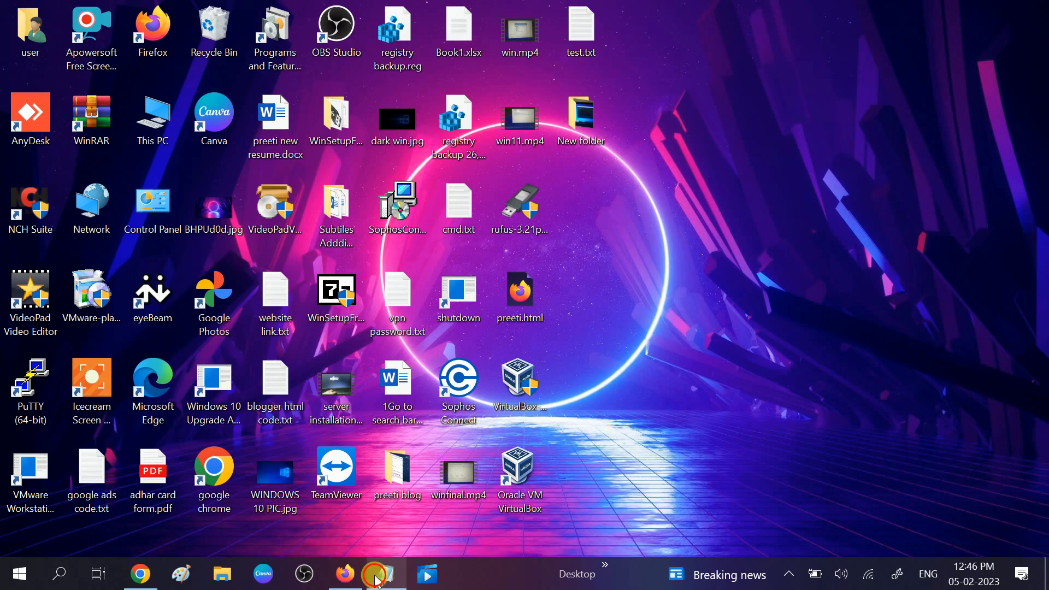
Open Network & Internet settings from the Wi-Fi tray flyout.
{"action": "left_click", "coordinate": [376, 574]}
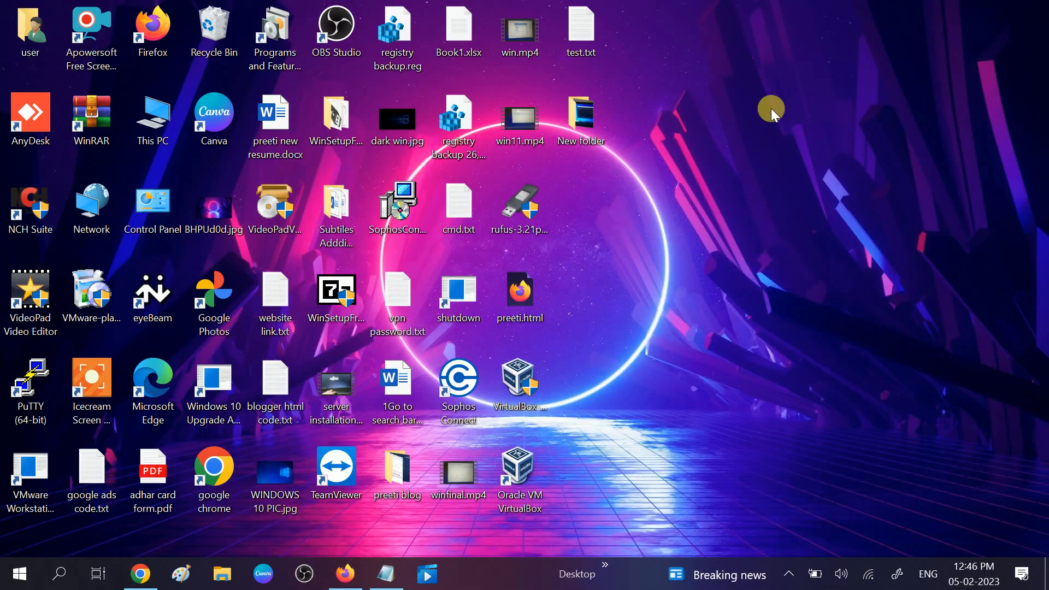
{"action": "mouse_move", "coordinate": [871, 574]}
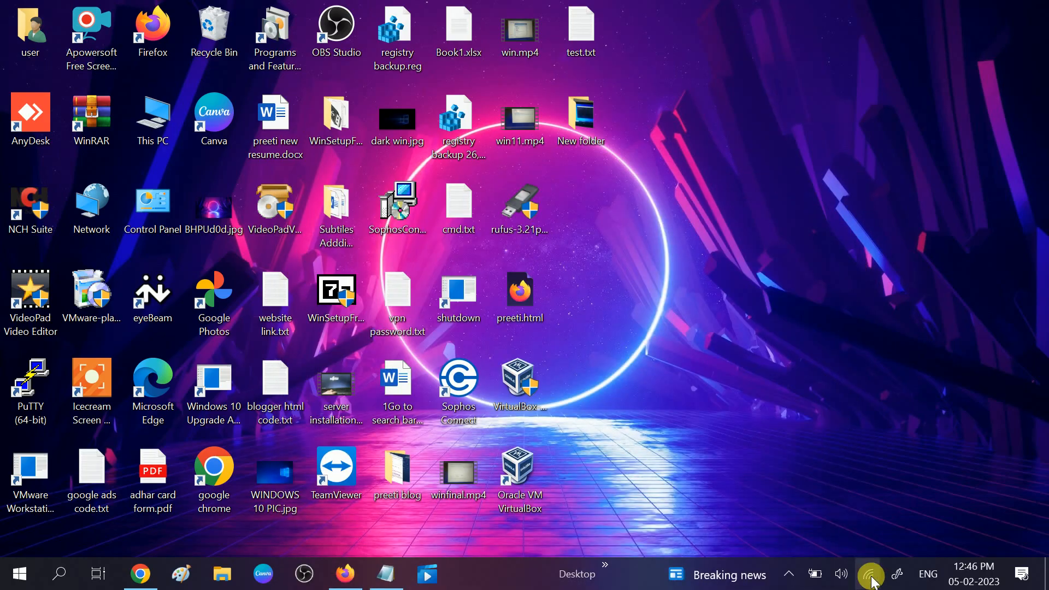
{"action": "left_click", "coordinate": [870, 573]}
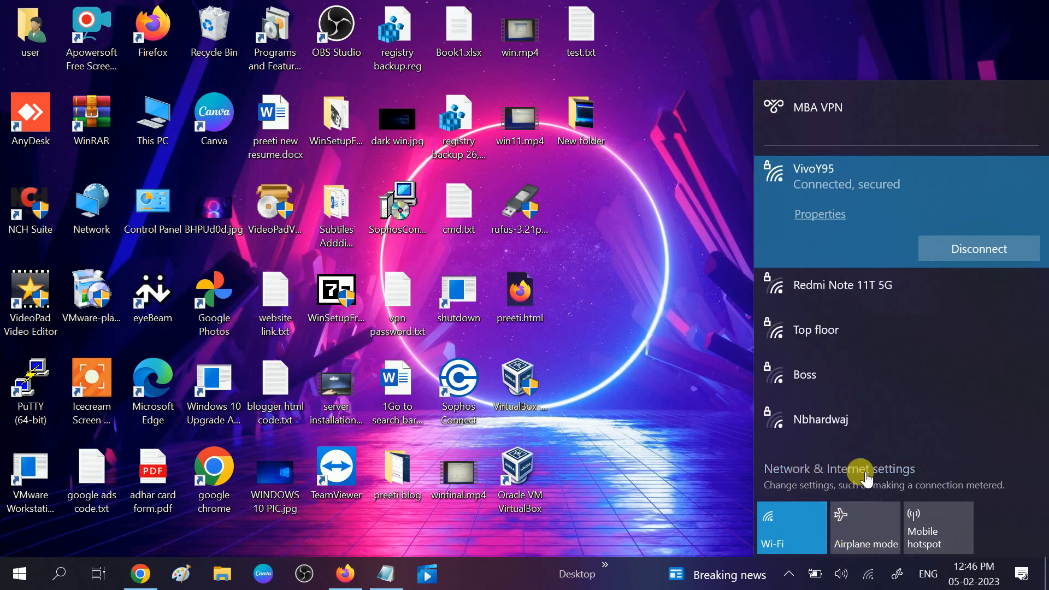
{"action": "left_click", "coordinate": [838, 469]}
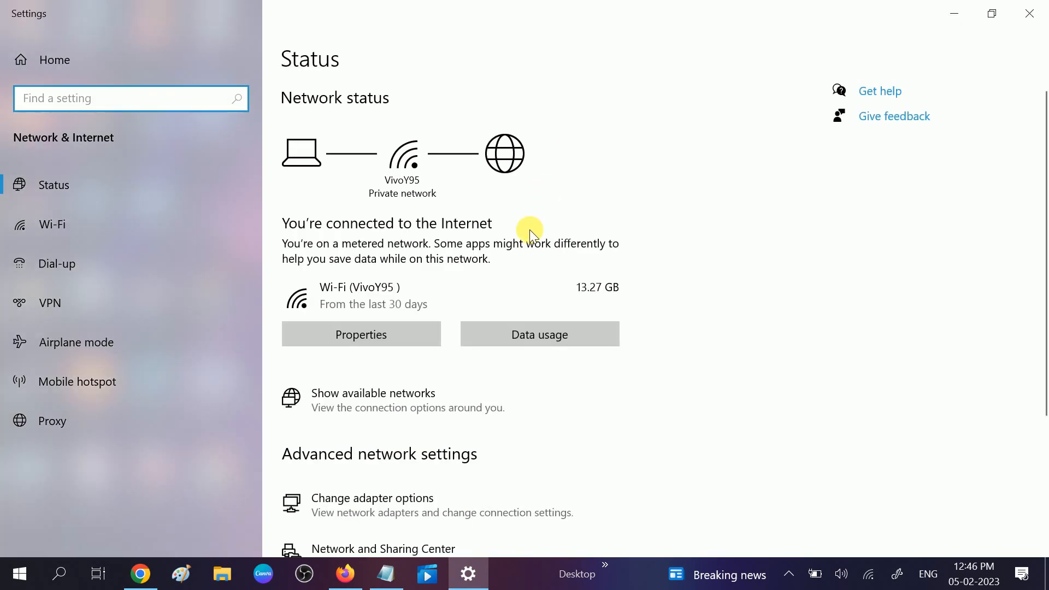
Scroll the Status page and choose Change adapter options.
{"action": "scroll", "scroll_direction": "down", "scroll_amount": 3}
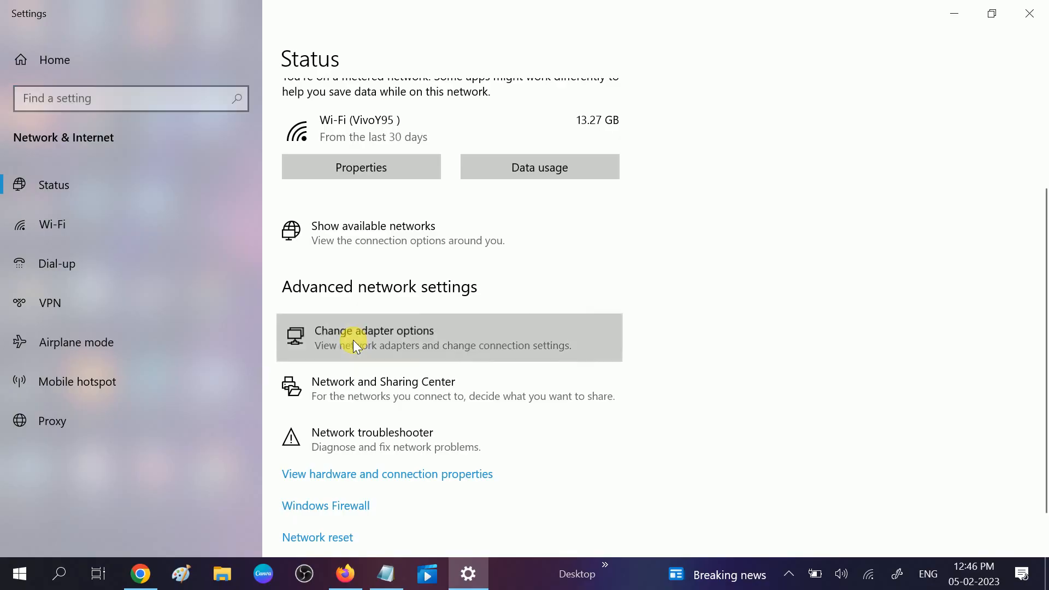
{"action": "left_click", "coordinate": [373, 337]}
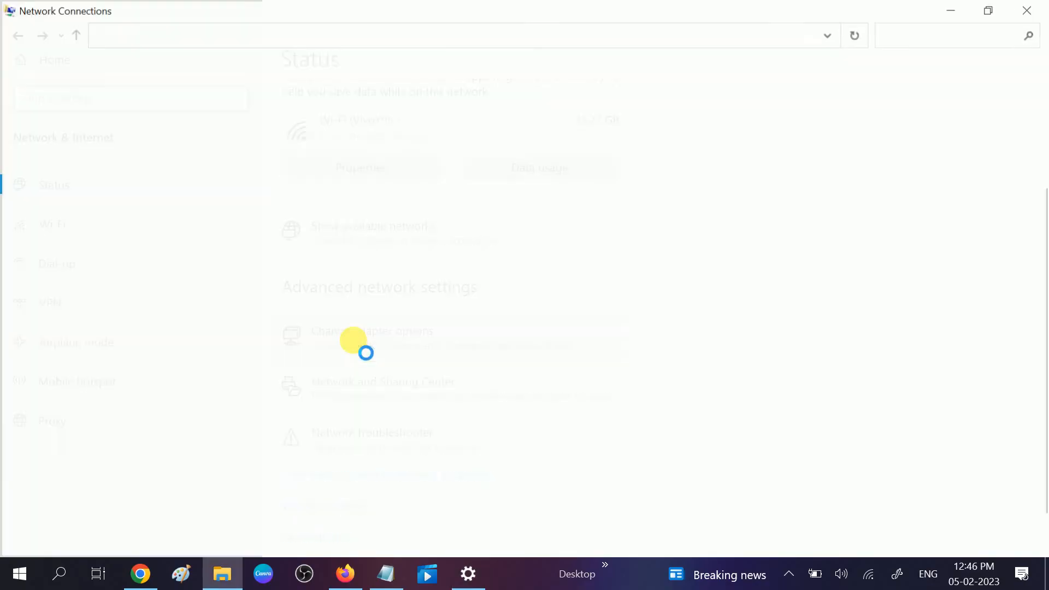
{"action": "left_click", "coordinate": [371, 331]}
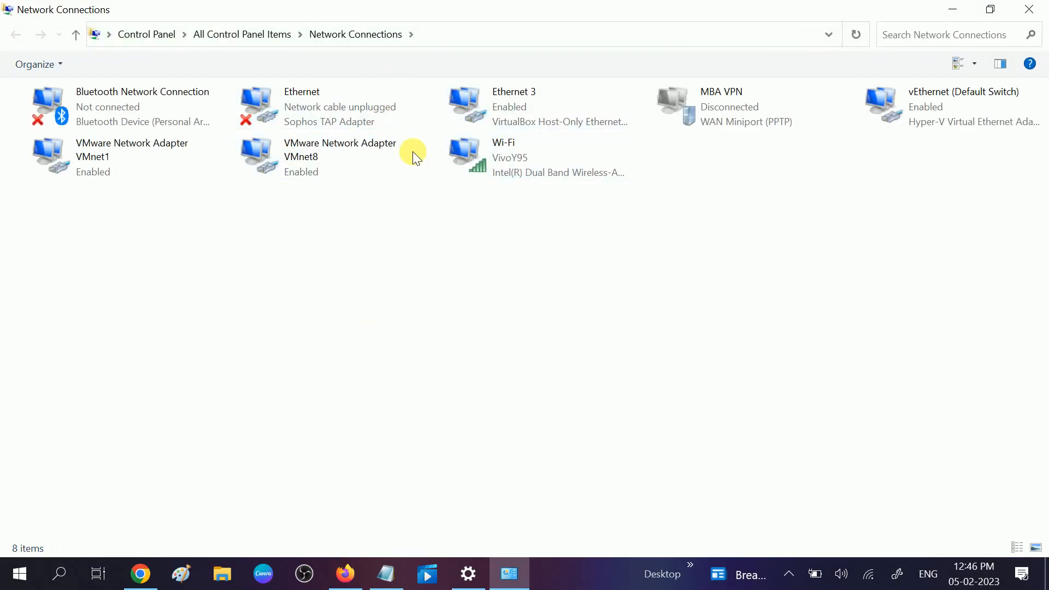
{"action": "mouse_move", "coordinate": [431, 303]}
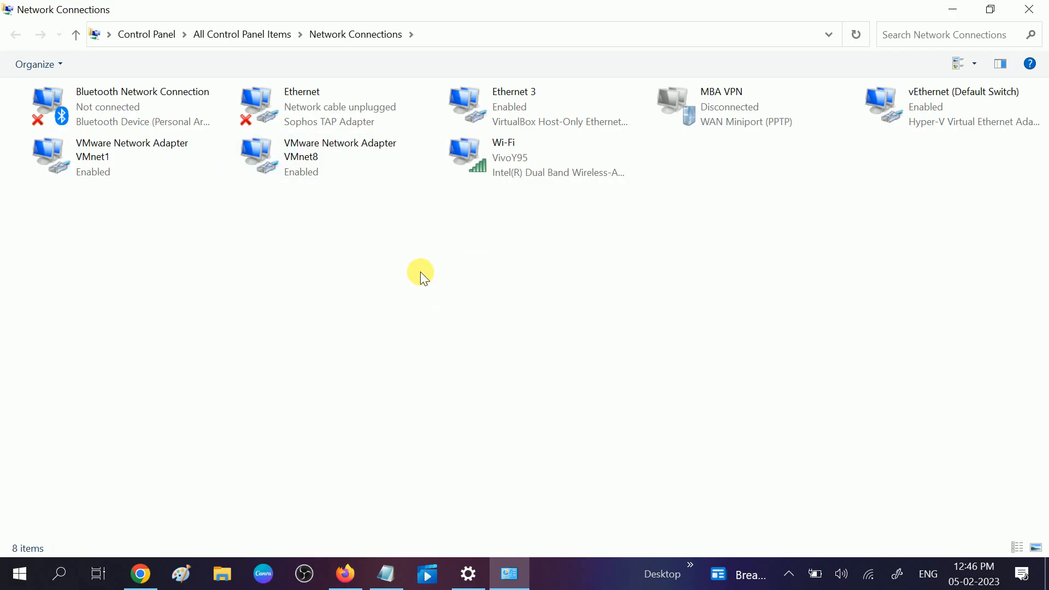
{"action": "mouse_move", "coordinate": [443, 297]}
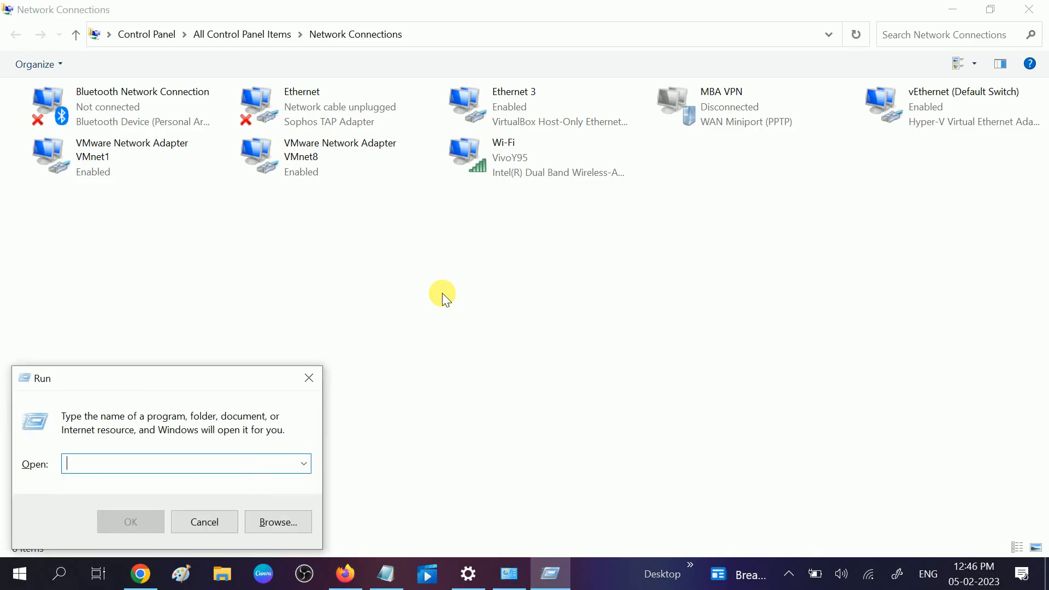
{"action": "type", "text": "ncpa.cpl"}
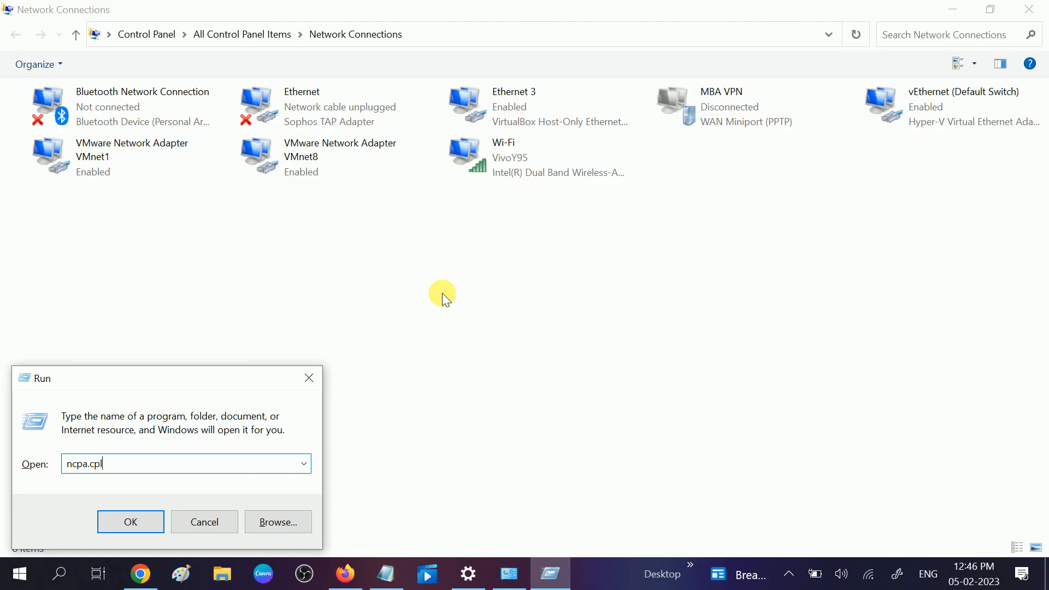
{"action": "left_click", "coordinate": [131, 522]}
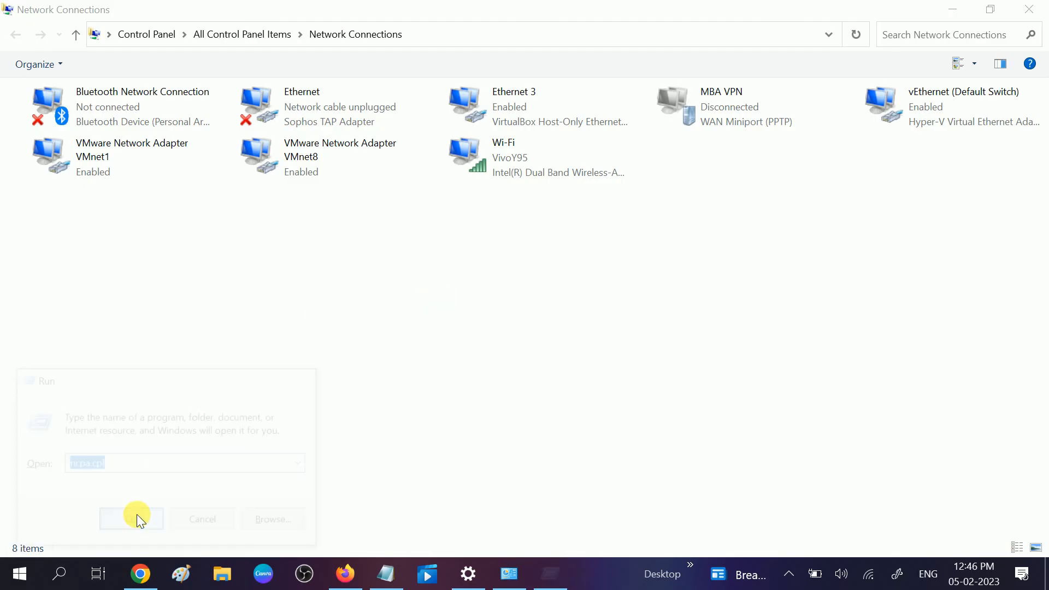
{"action": "left_click", "coordinate": [131, 518]}
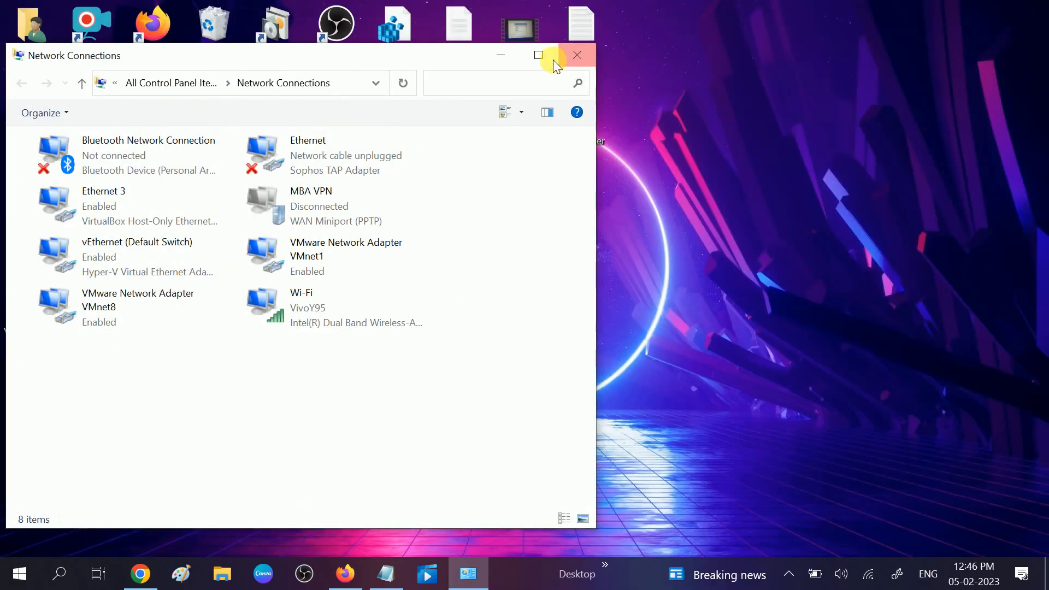
Set the Wi-Fi adapter's IPv4 to obtain IP address and DNS servers automatically.
{"action": "left_click", "coordinate": [537, 55]}
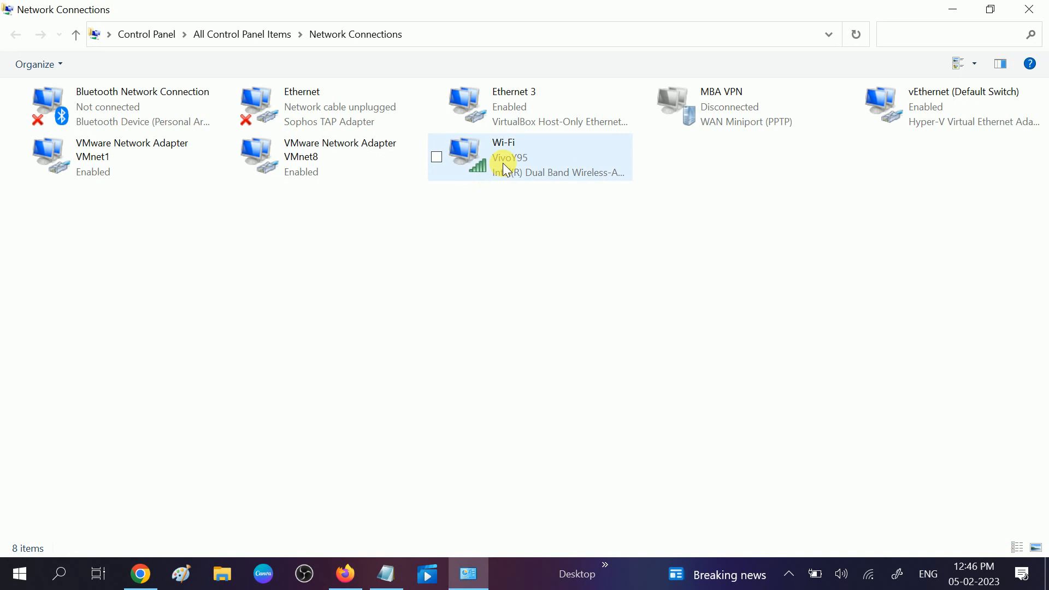
{"action": "left_click", "coordinate": [530, 157]}
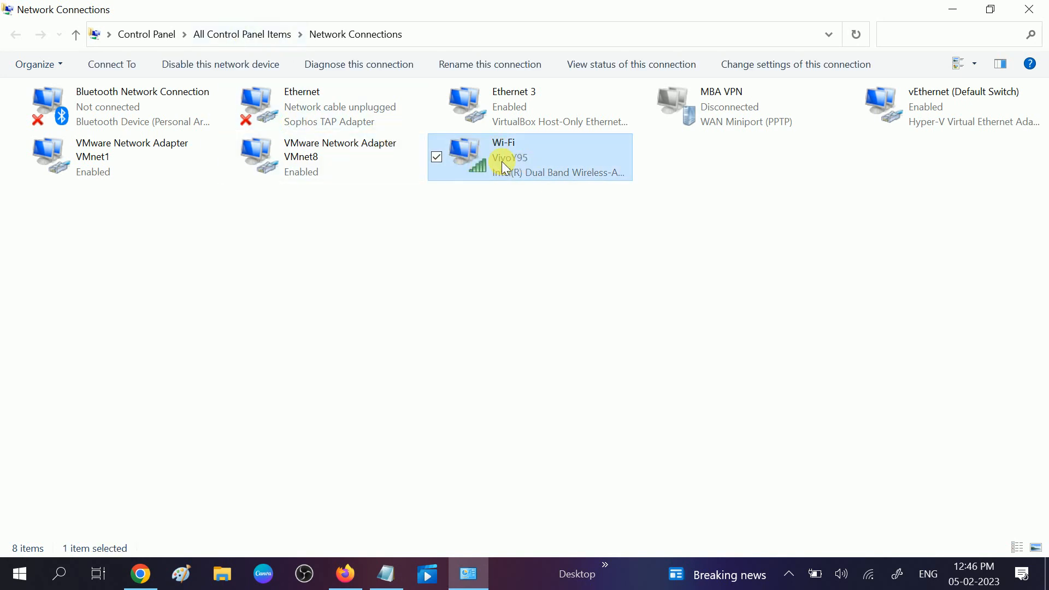
{"action": "right_click", "coordinate": [528, 161]}
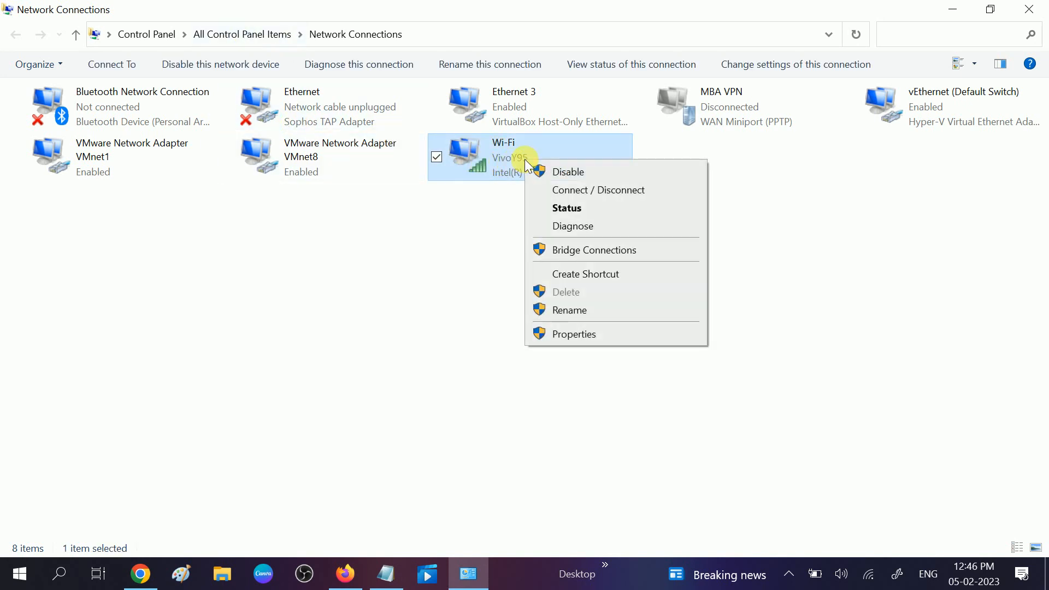
{"action": "mouse_move", "coordinate": [573, 333]}
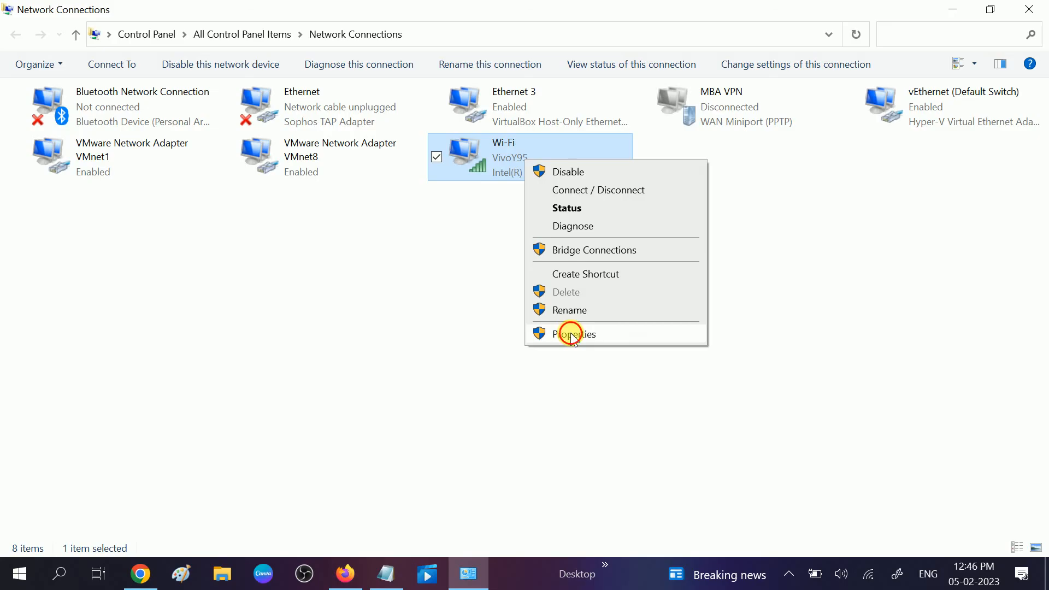
{"action": "left_click", "coordinate": [573, 334]}
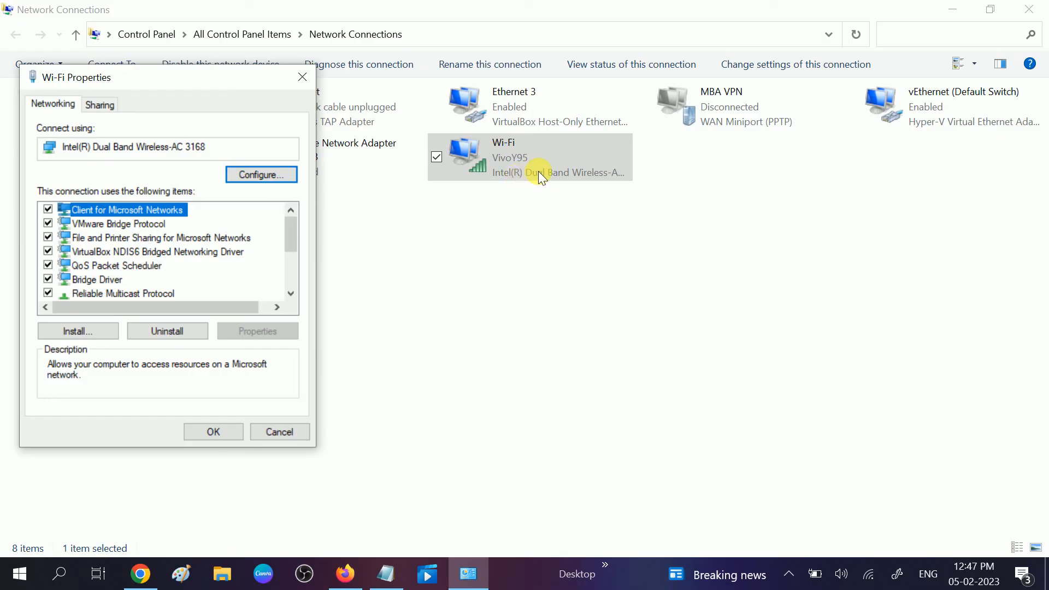
{"action": "left_click_drag", "start_coordinate": [81, 77], "coordinate": [241, 99]}
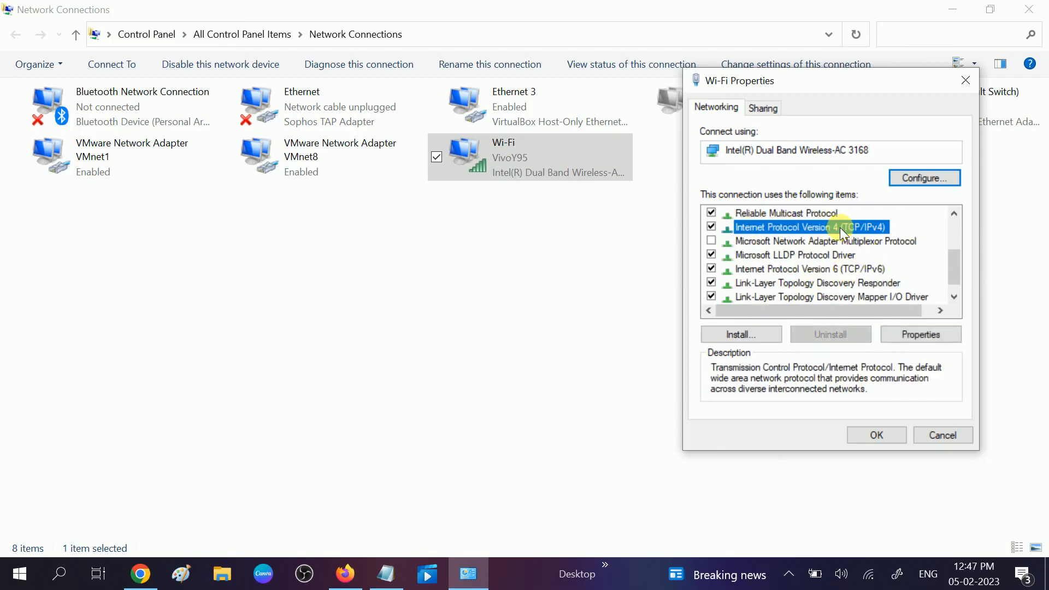
{"action": "left_click", "coordinate": [920, 334]}
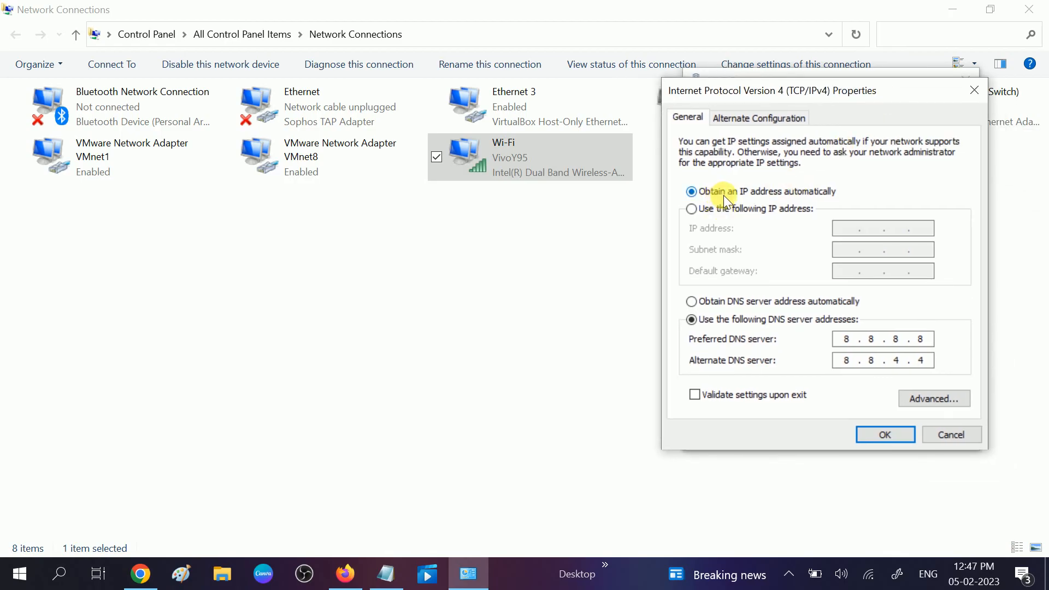
{"action": "mouse_move", "coordinate": [706, 343]}
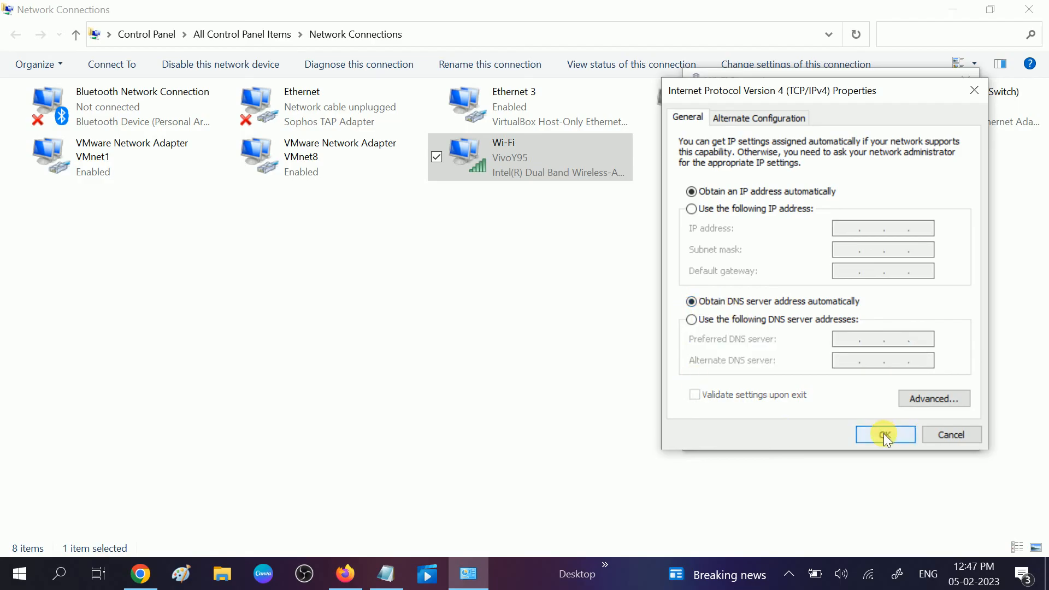
{"action": "left_click", "coordinate": [885, 434]}
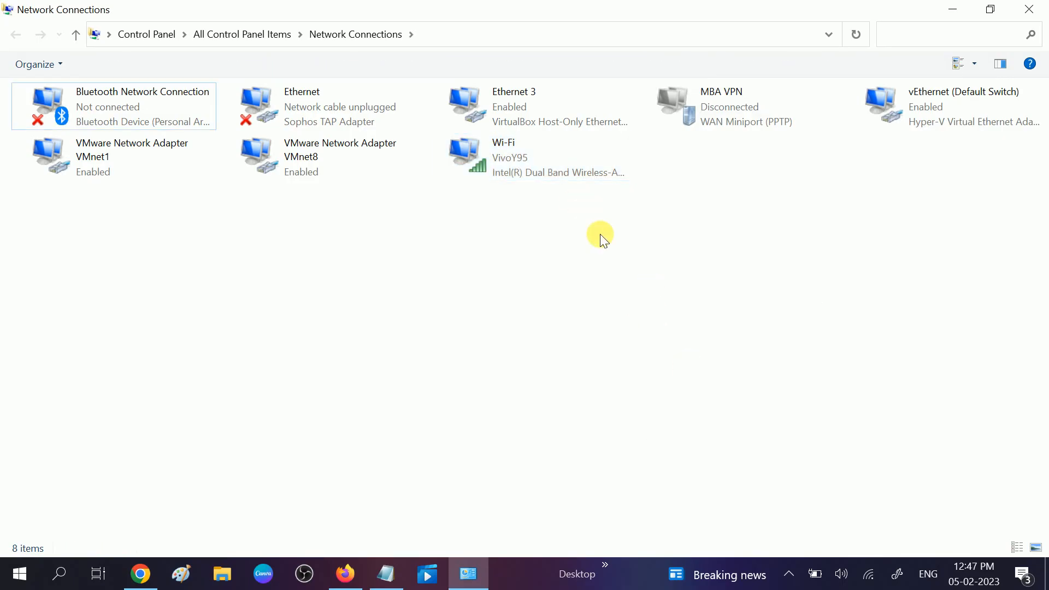
Enter 1.1.1.1 and 1.1.0.1 as Wi-Fi IPv4 DNS servers, then close without saving.
{"action": "left_click", "coordinate": [539, 157]}
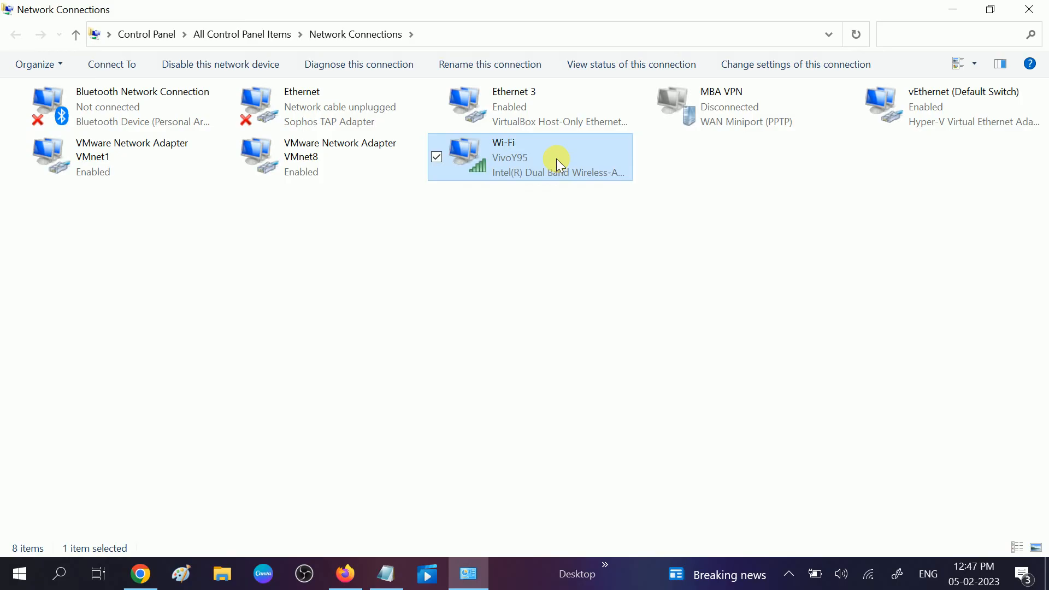
{"action": "right_click", "coordinate": [559, 164]}
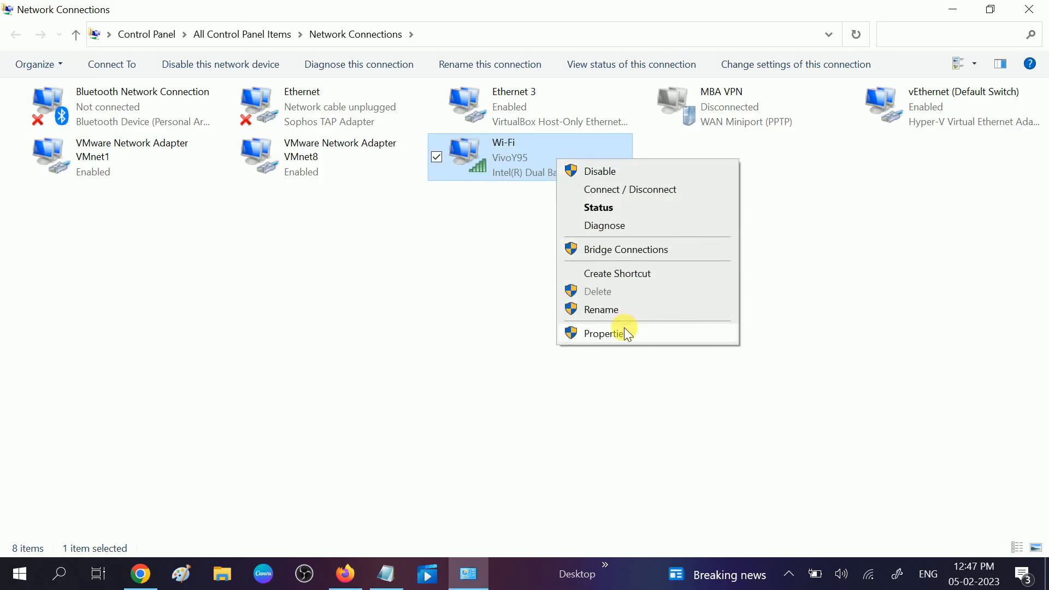
{"action": "left_click", "coordinate": [602, 333]}
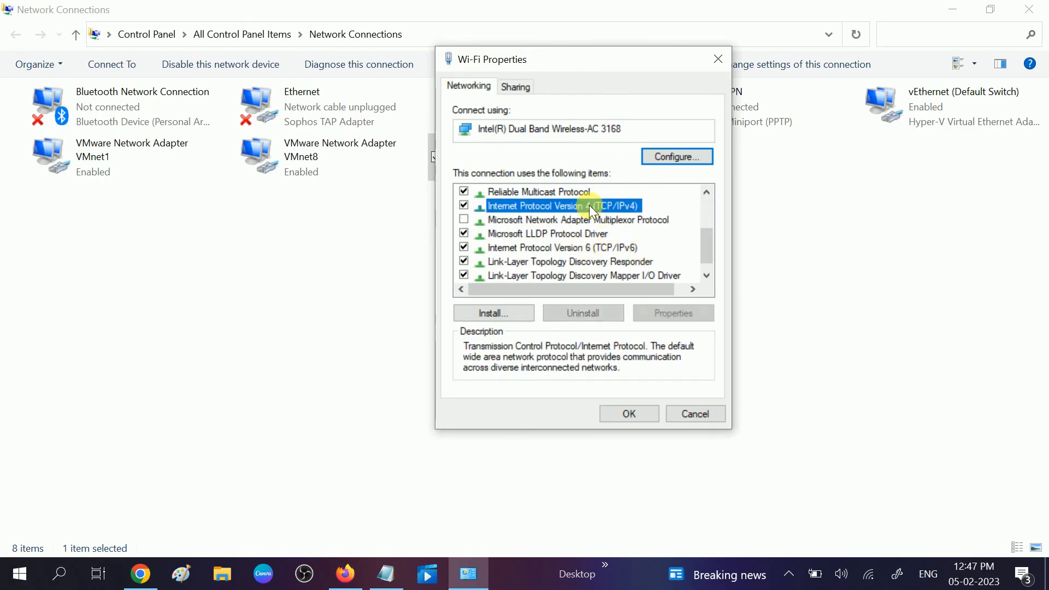
{"action": "double_click", "coordinate": [562, 206]}
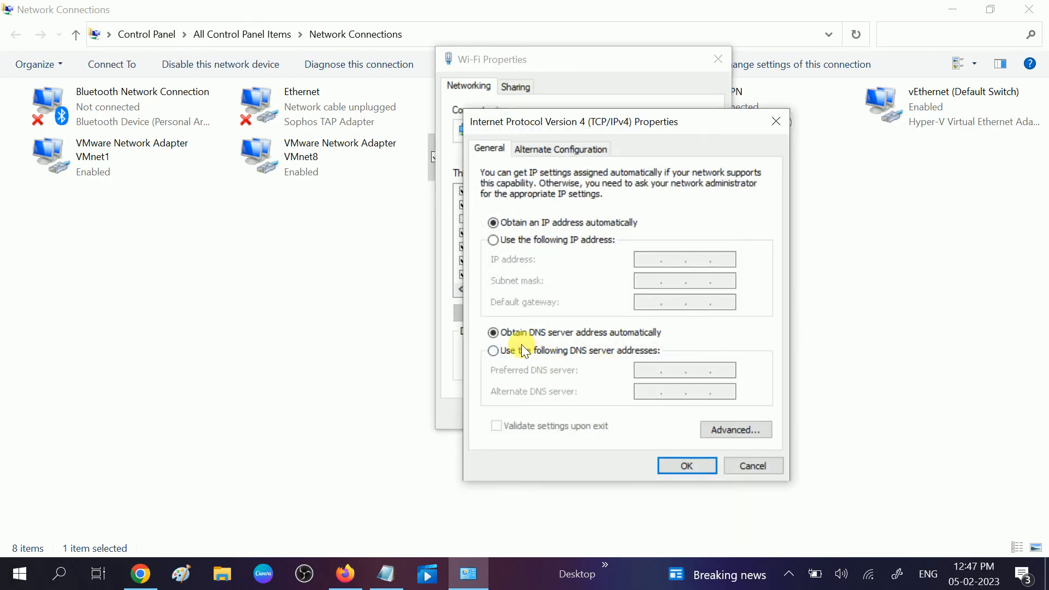
{"action": "left_click", "coordinate": [492, 349]}
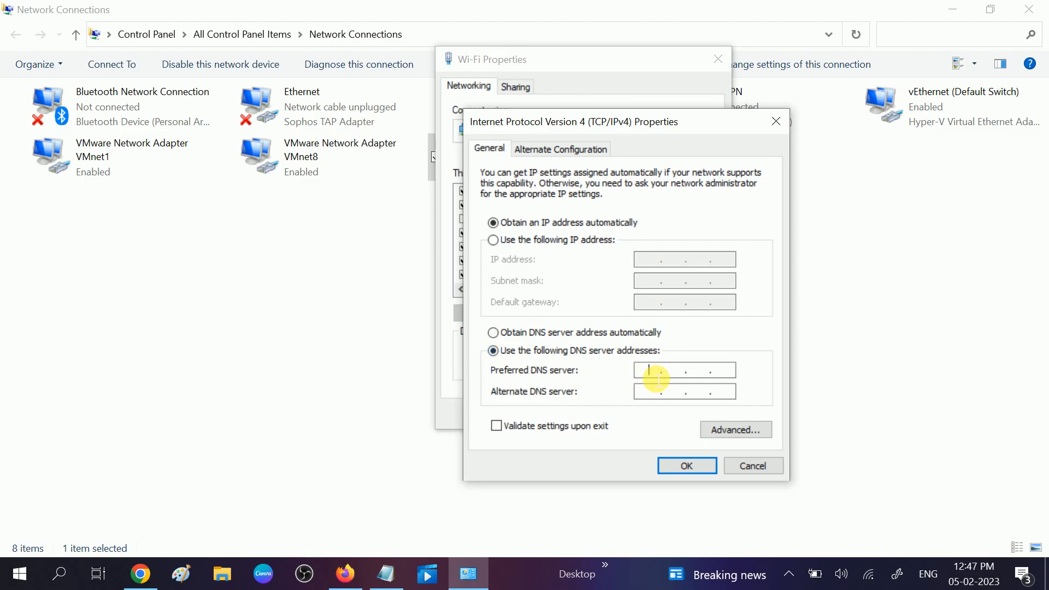
{"action": "type", "text": "1.1.1."}
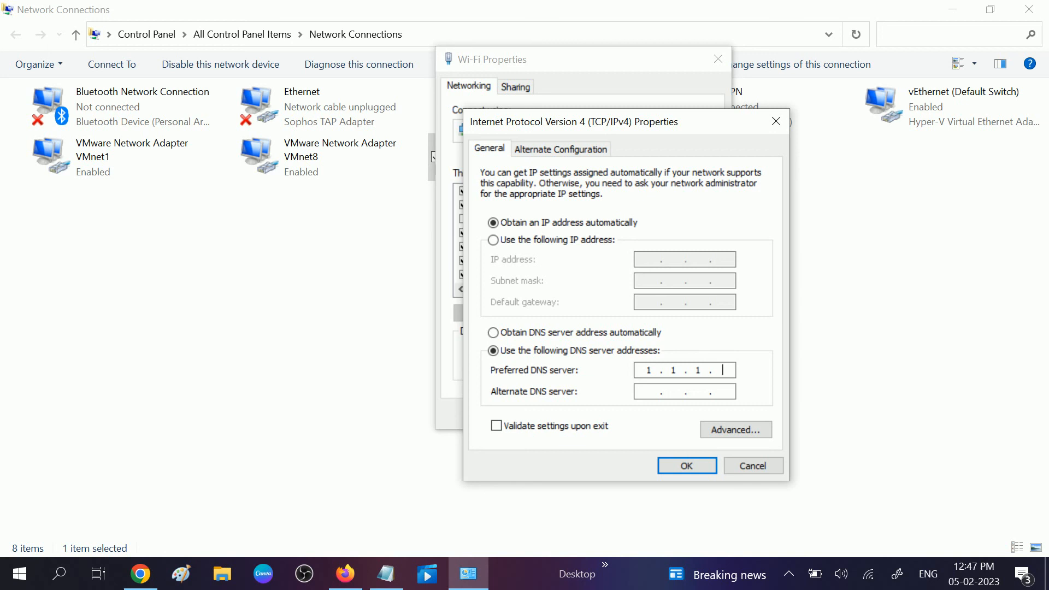
{"action": "type", "text": "1"}
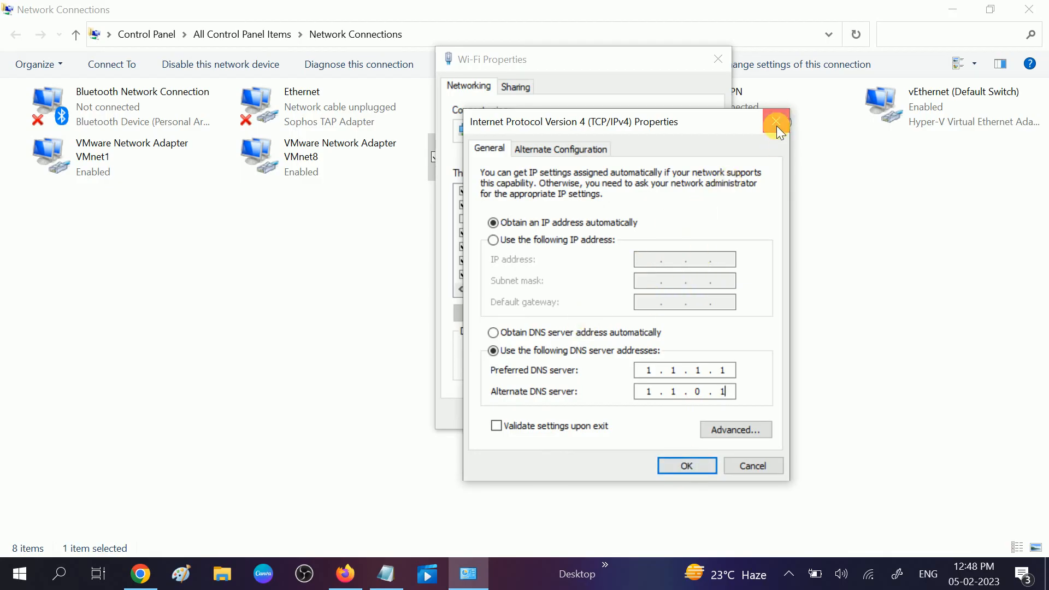
{"action": "left_click", "coordinate": [776, 123]}
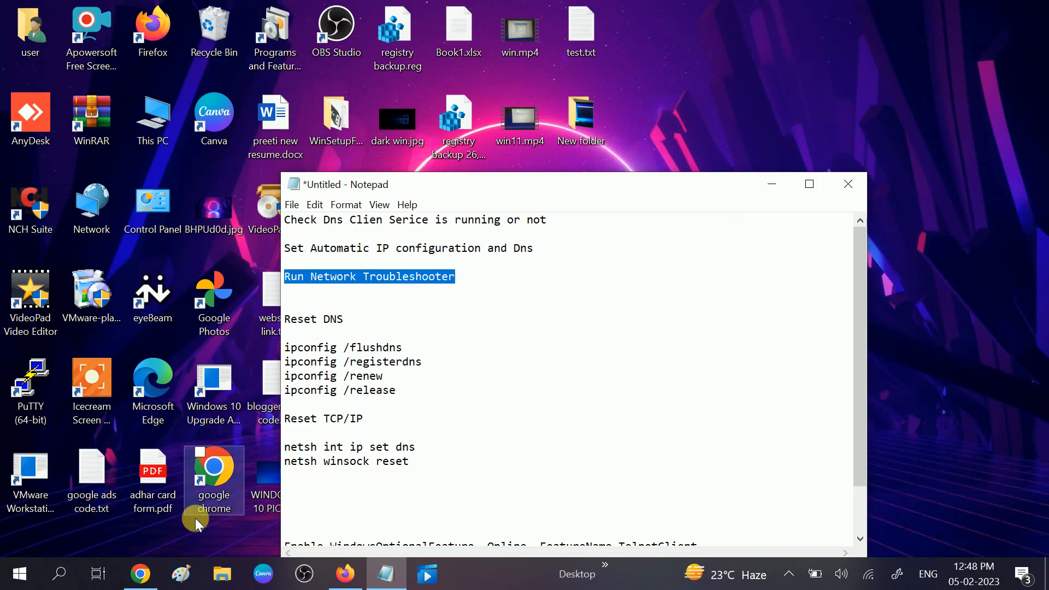
Search 'troubleshoot' and open the Additional troubleshooters list.
{"action": "left_click", "coordinate": [58, 573]}
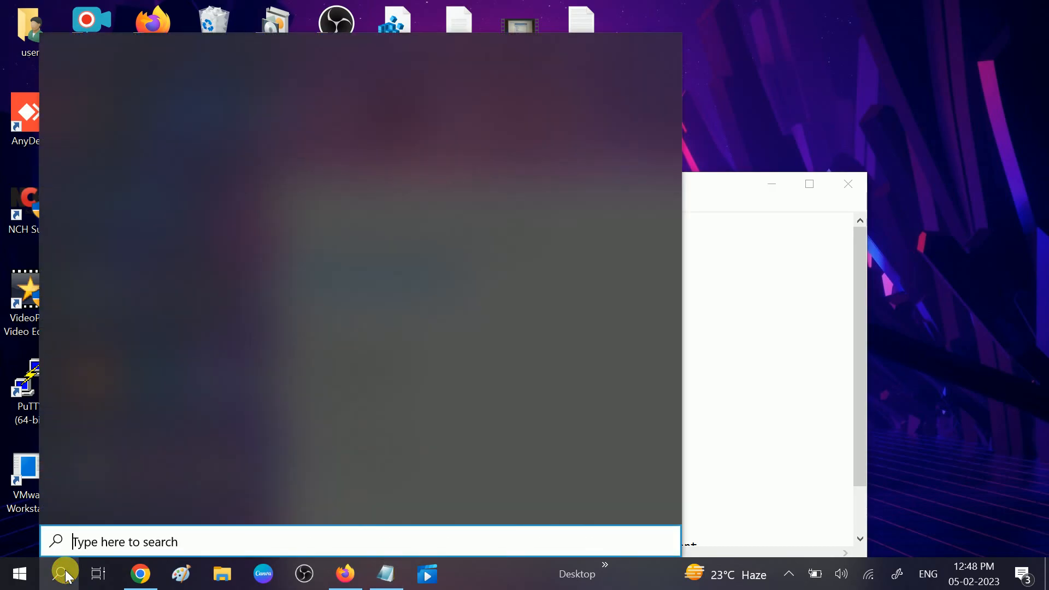
{"action": "type", "text": "trou"}
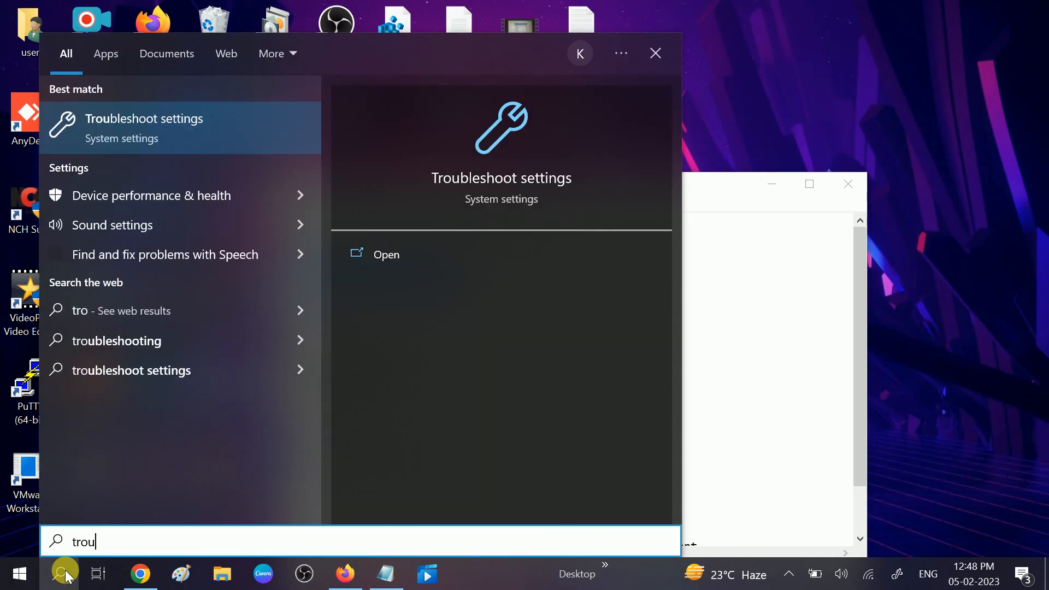
{"action": "key", "text": "Backspace"}
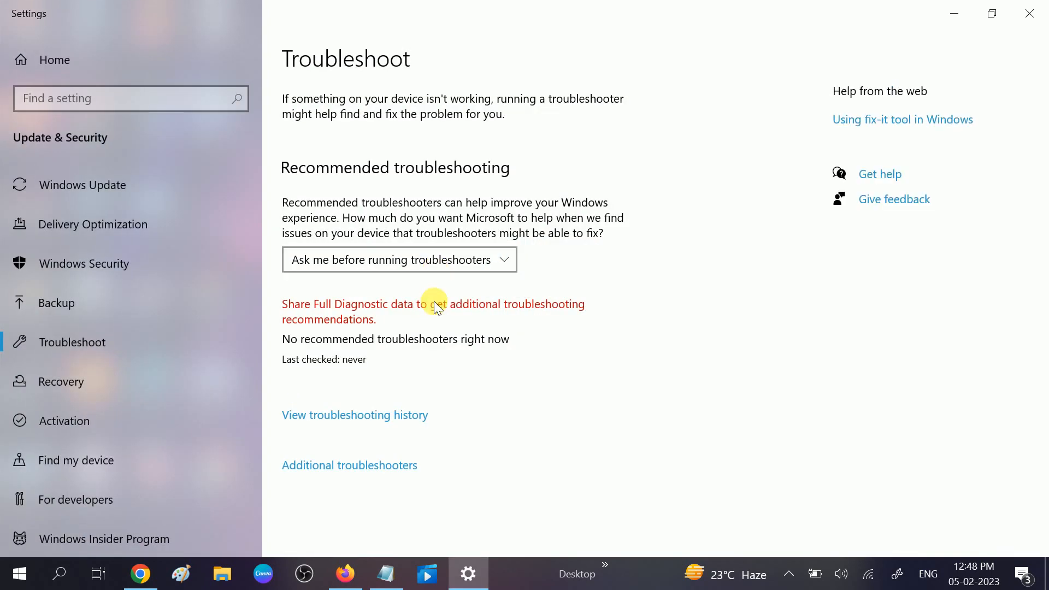
{"action": "left_click", "coordinate": [349, 465]}
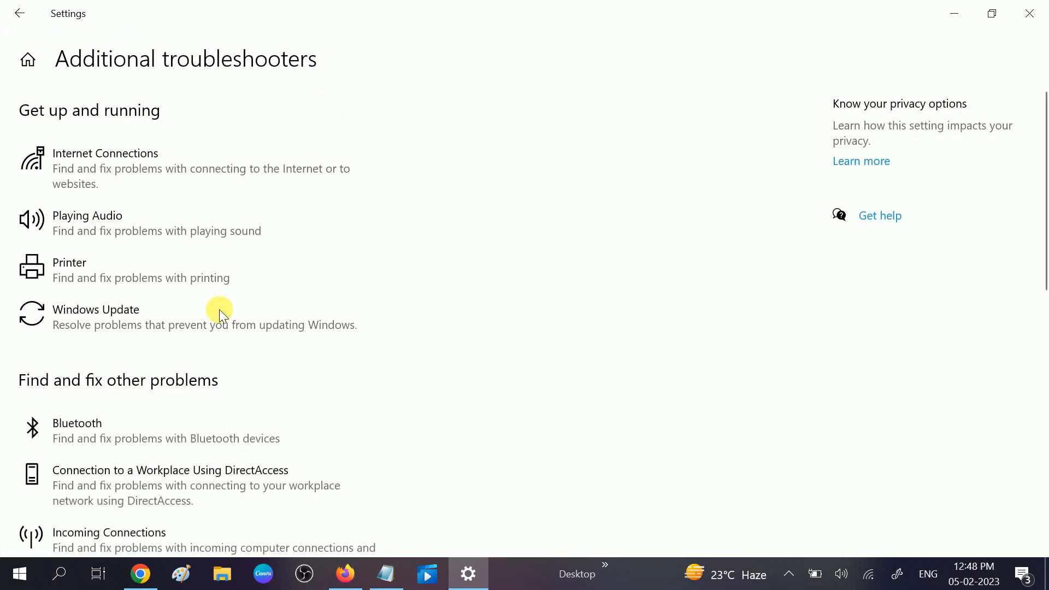
Start the Internet Connections troubleshooter with 'Troubleshoot my connection to the Internet'.
{"action": "left_click", "coordinate": [105, 161]}
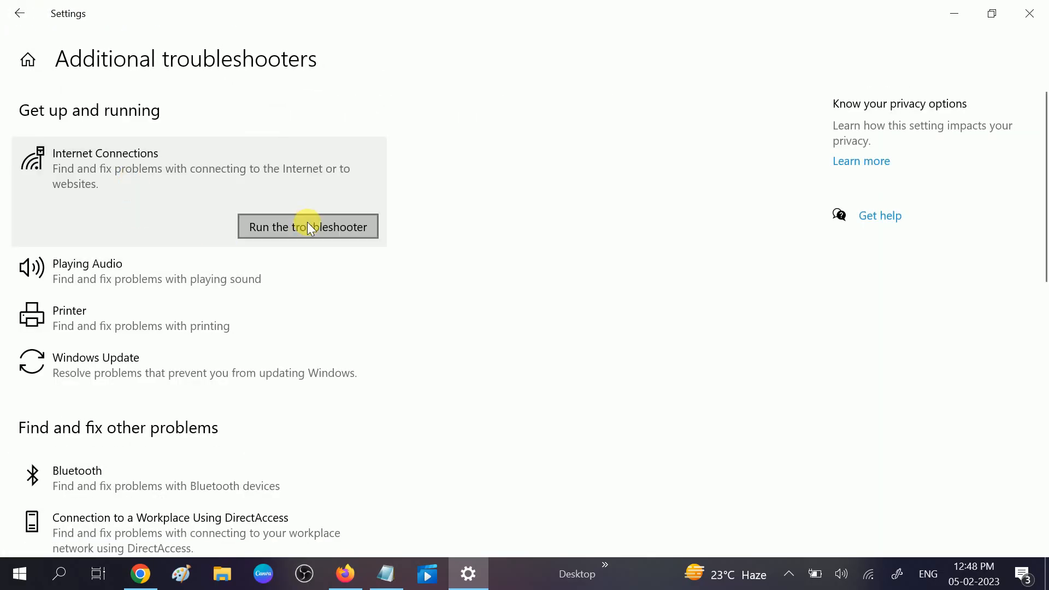
{"action": "left_click", "coordinate": [307, 226]}
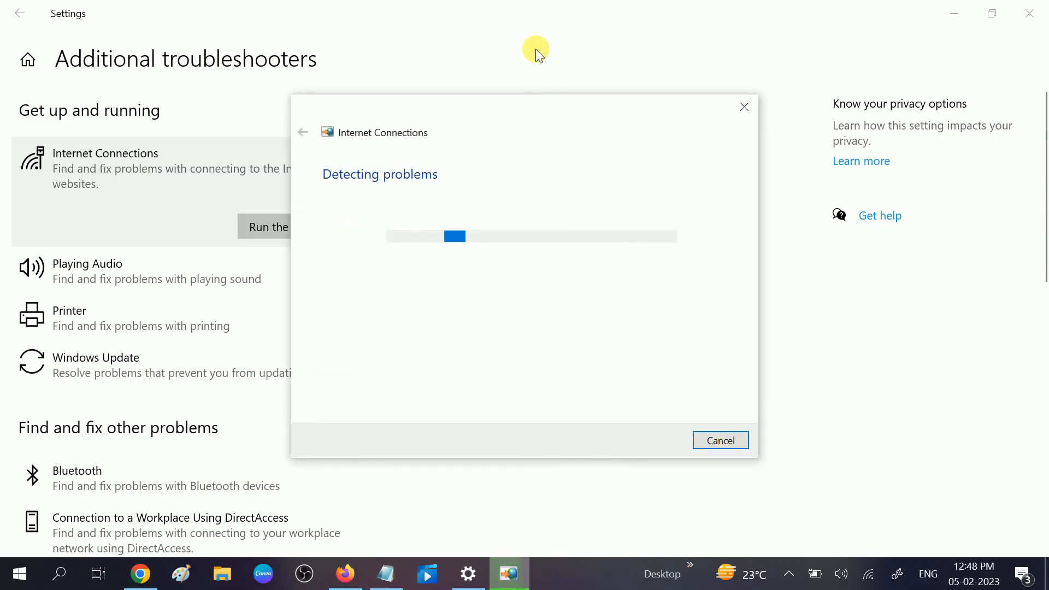
{"action": "mouse_move", "coordinate": [486, 275]}
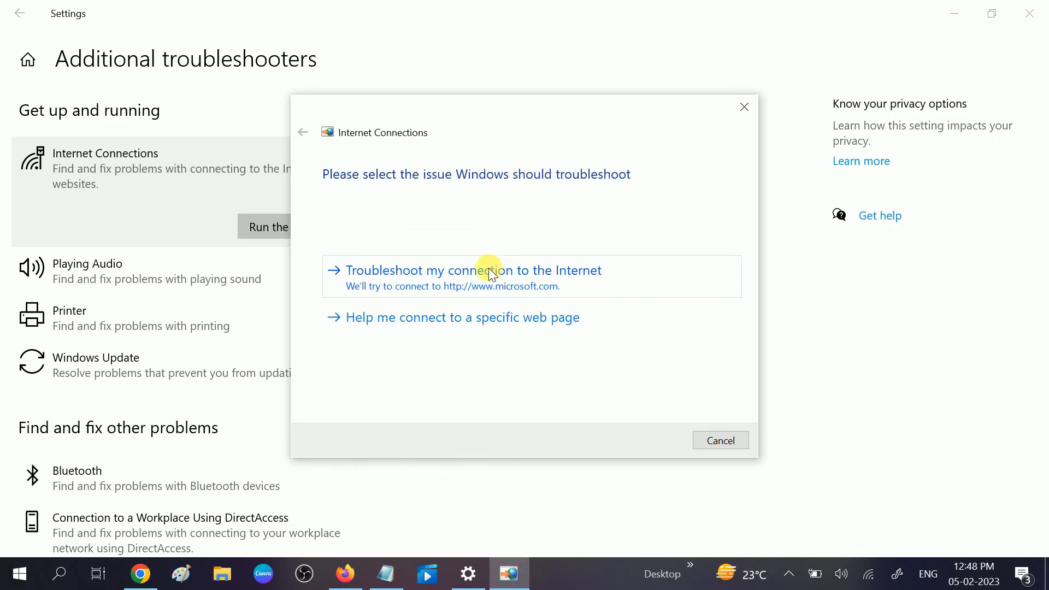
{"action": "left_click", "coordinate": [472, 270]}
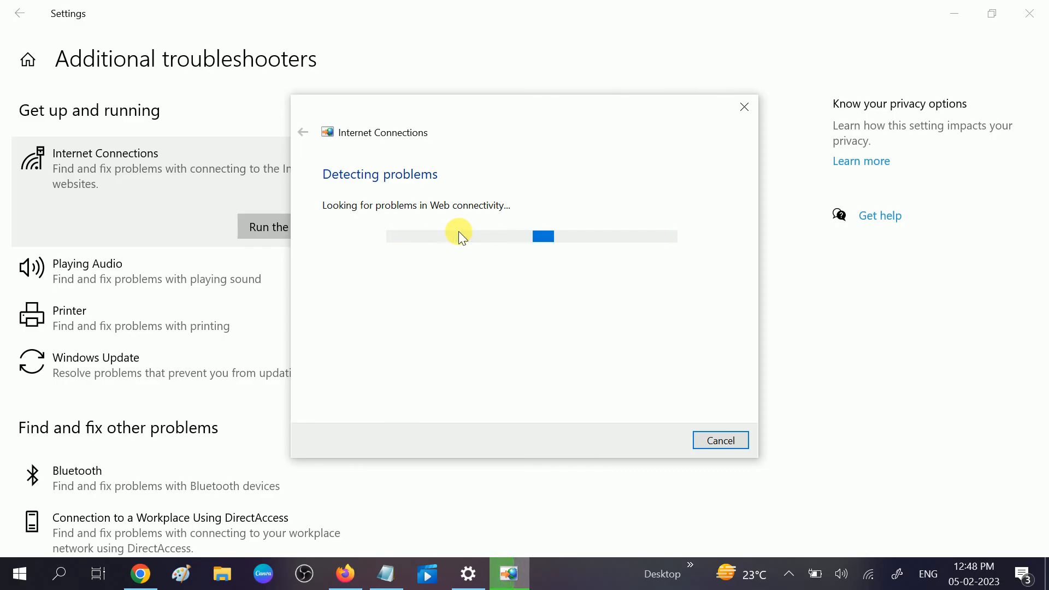
{"action": "scroll", "scroll_direction": "down", "scroll_amount": 3}
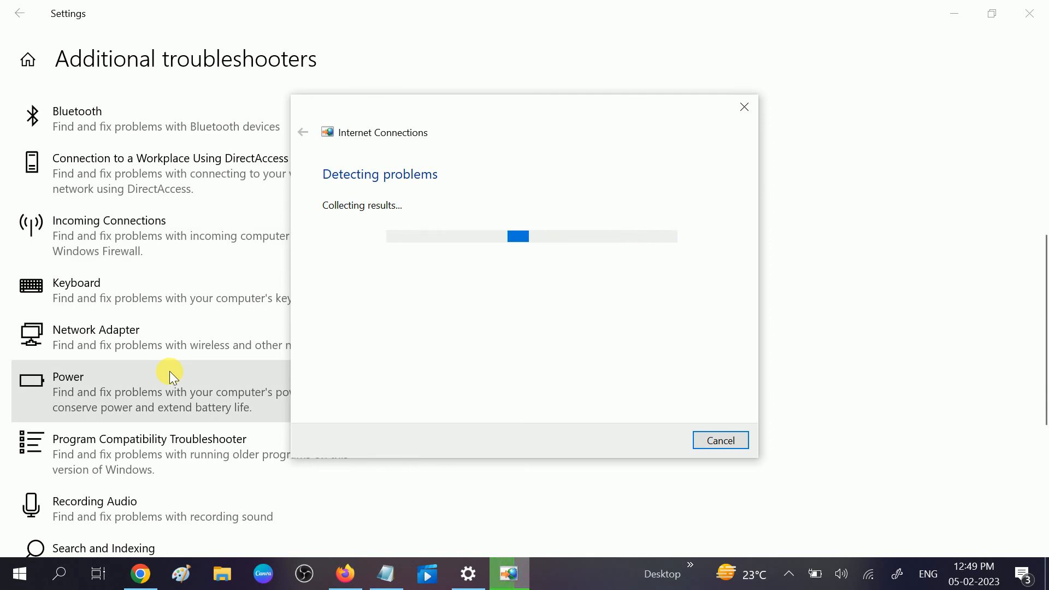
{"action": "mouse_move", "coordinate": [488, 335]}
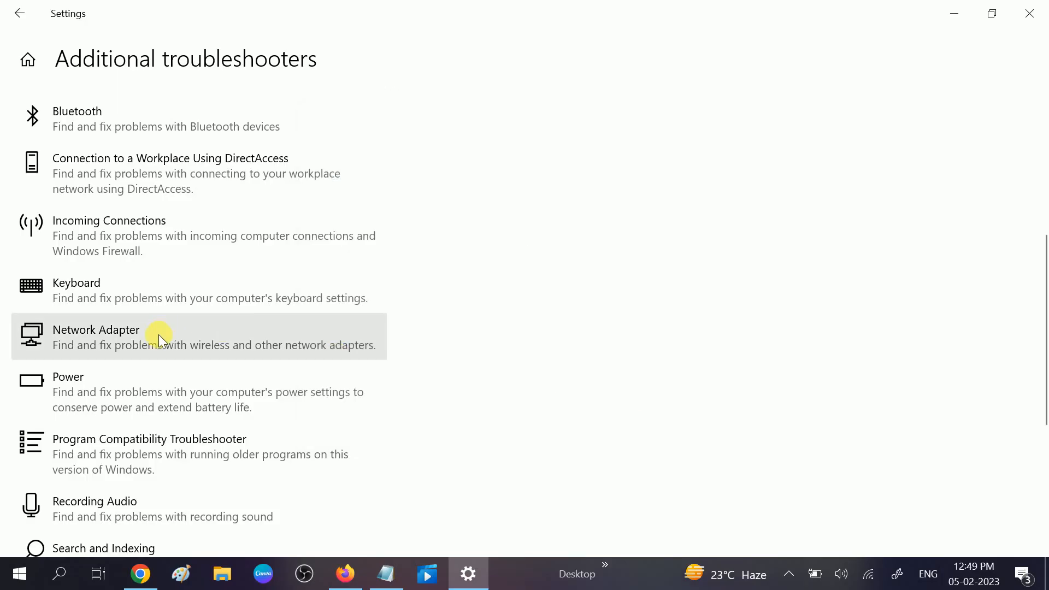
Launch the Network Adapter troubleshooter, then close its window.
{"action": "left_click", "coordinate": [161, 334]}
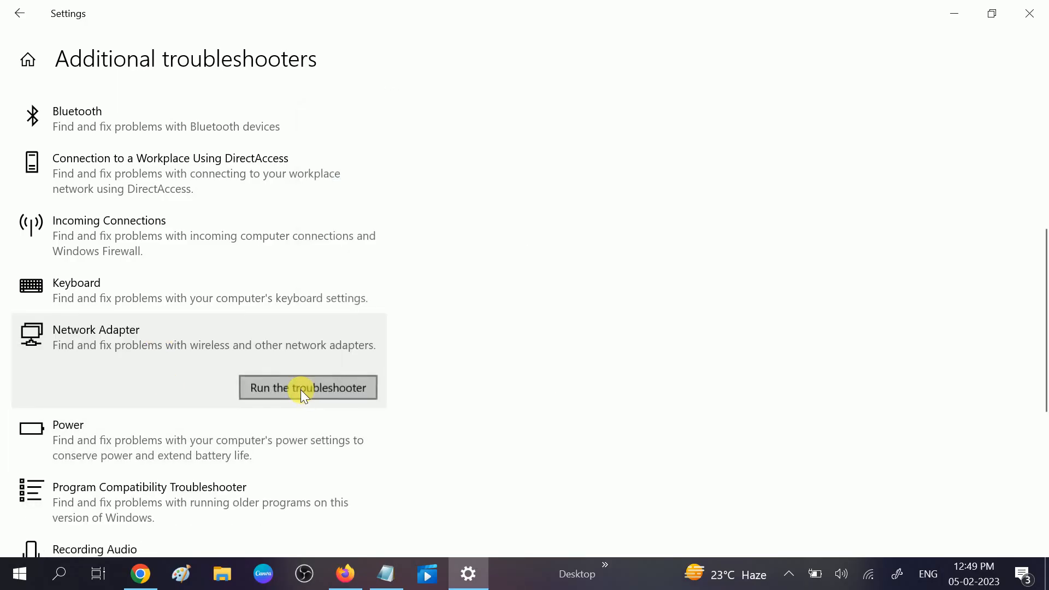
{"action": "left_click", "coordinate": [308, 387]}
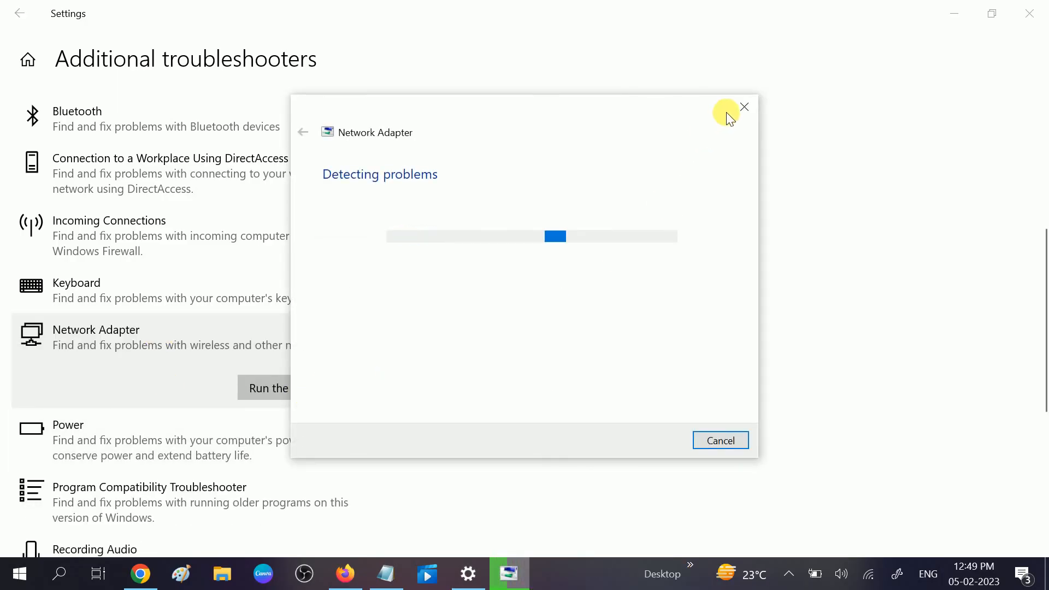
{"action": "left_click", "coordinate": [743, 106]}
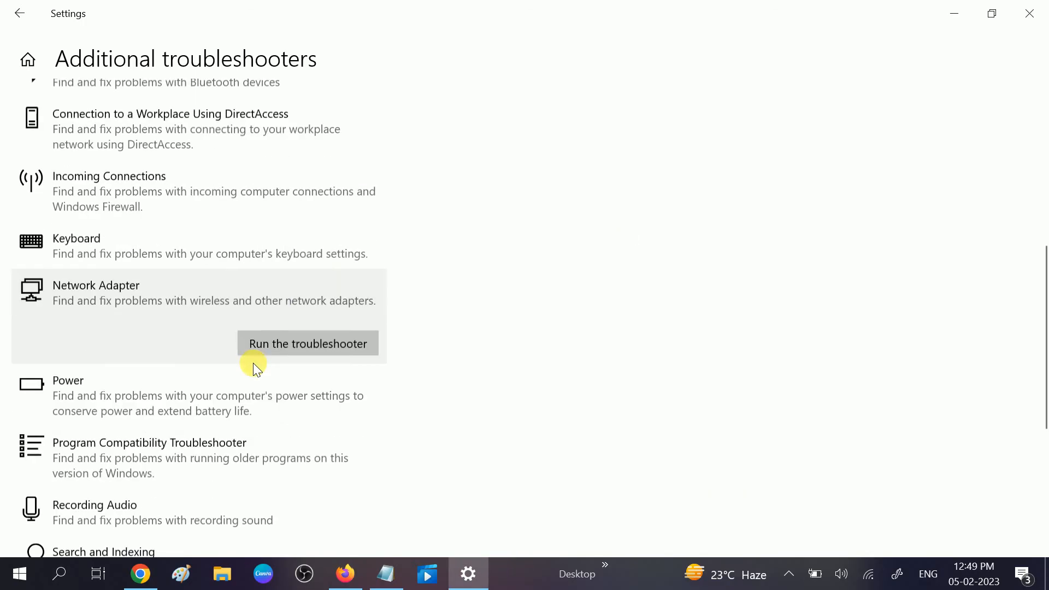
{"action": "scroll", "scroll_direction": "down", "scroll_amount": 3}
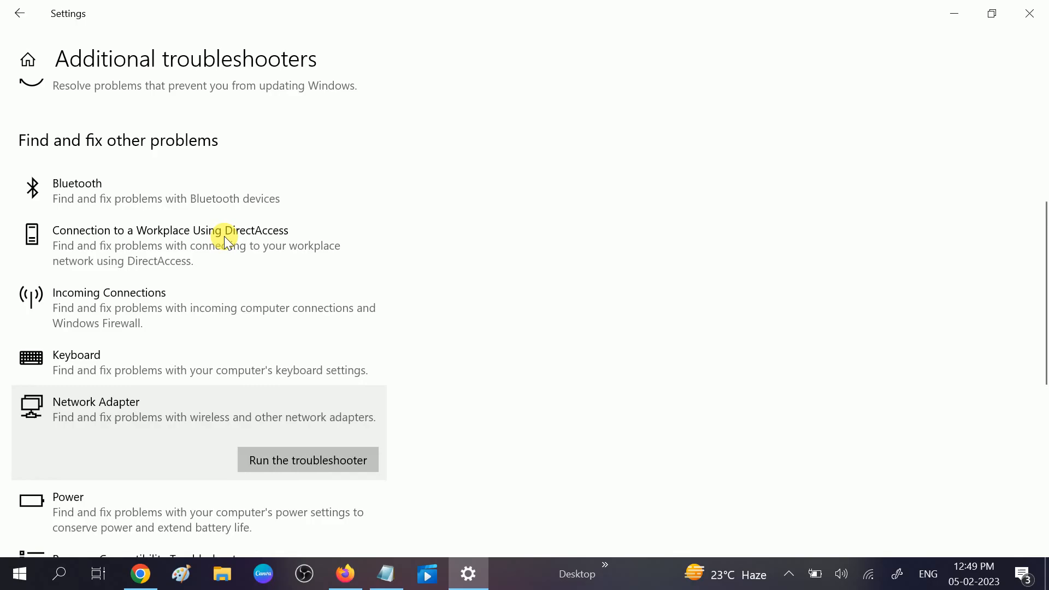
{"action": "mouse_move", "coordinate": [261, 225]}
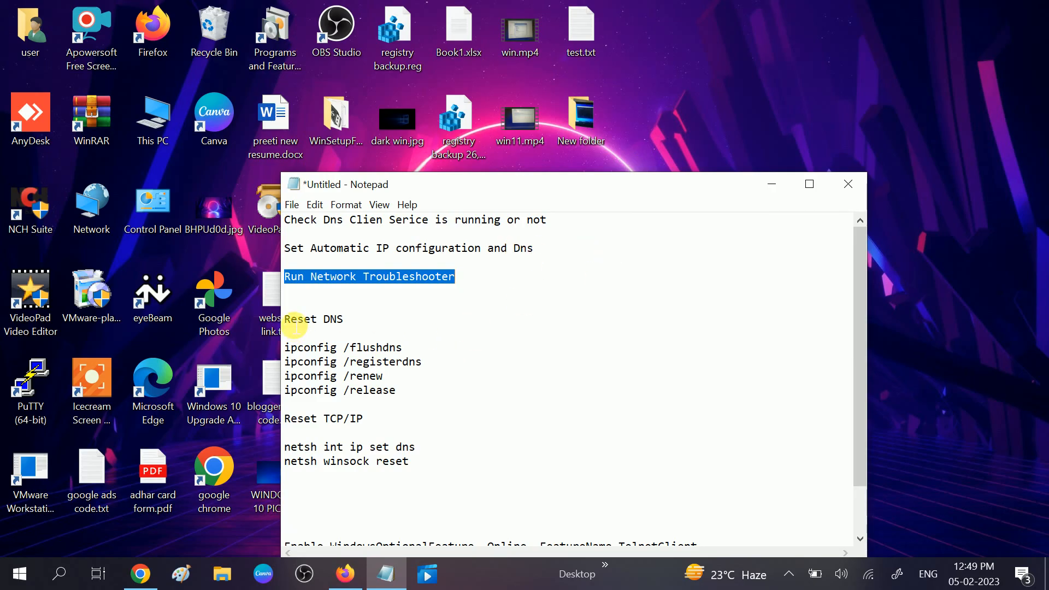
Mark 'Reset DNS' in the notes and launch Command Prompt (cmd) as administrator.
{"action": "double_click", "coordinate": [300, 319]}
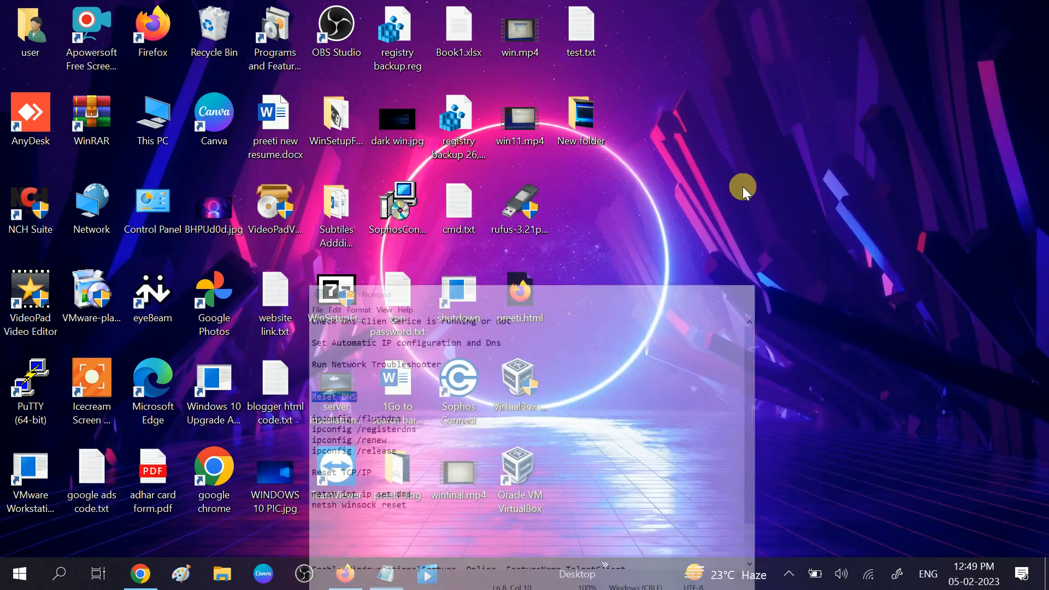
{"action": "left_click", "coordinate": [58, 574]}
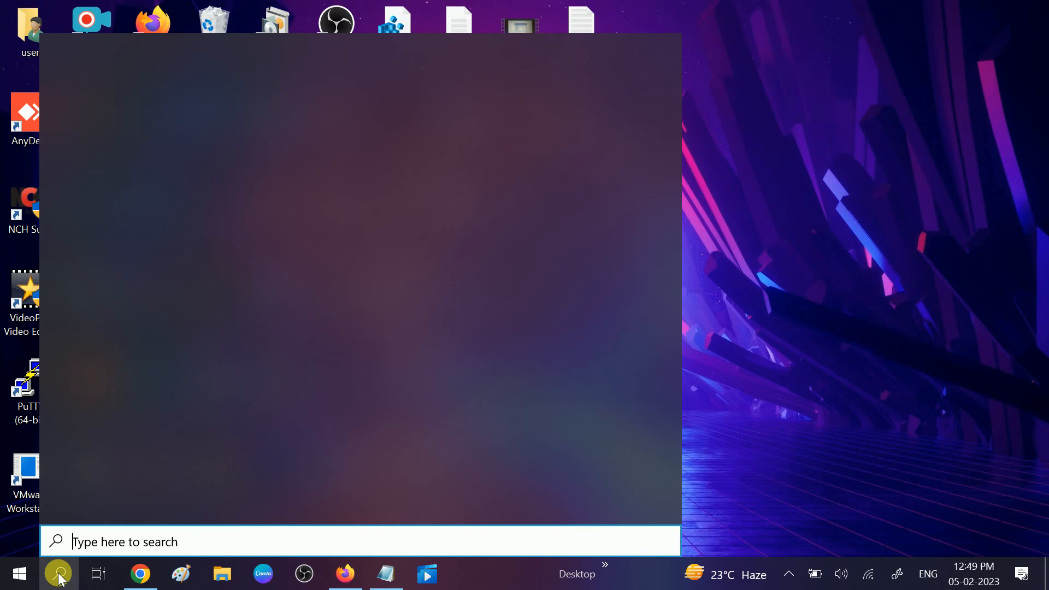
{"action": "type", "text": "cmd"}
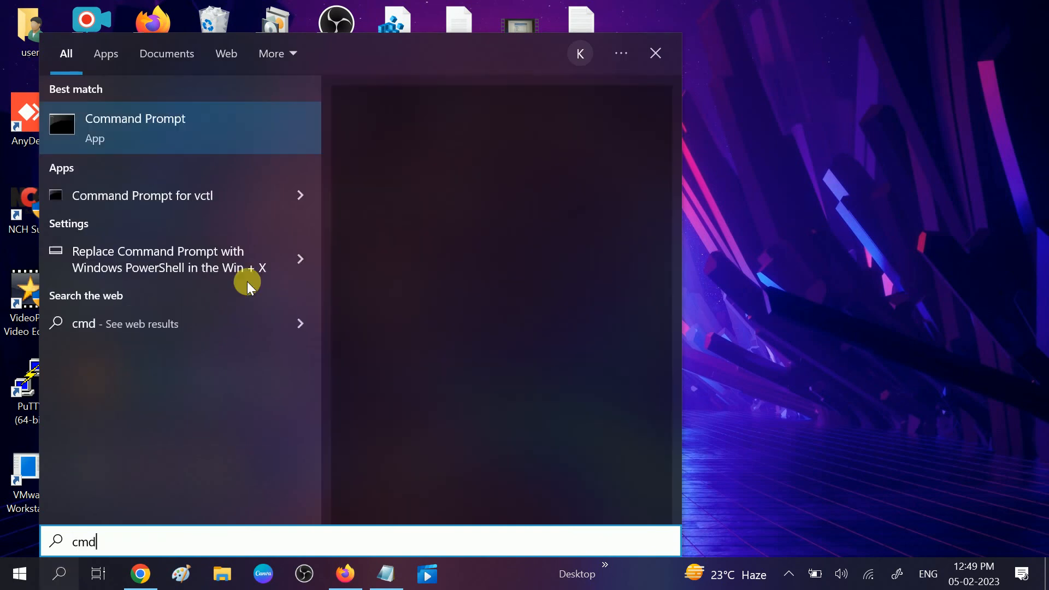
{"action": "right_click", "coordinate": [135, 127]}
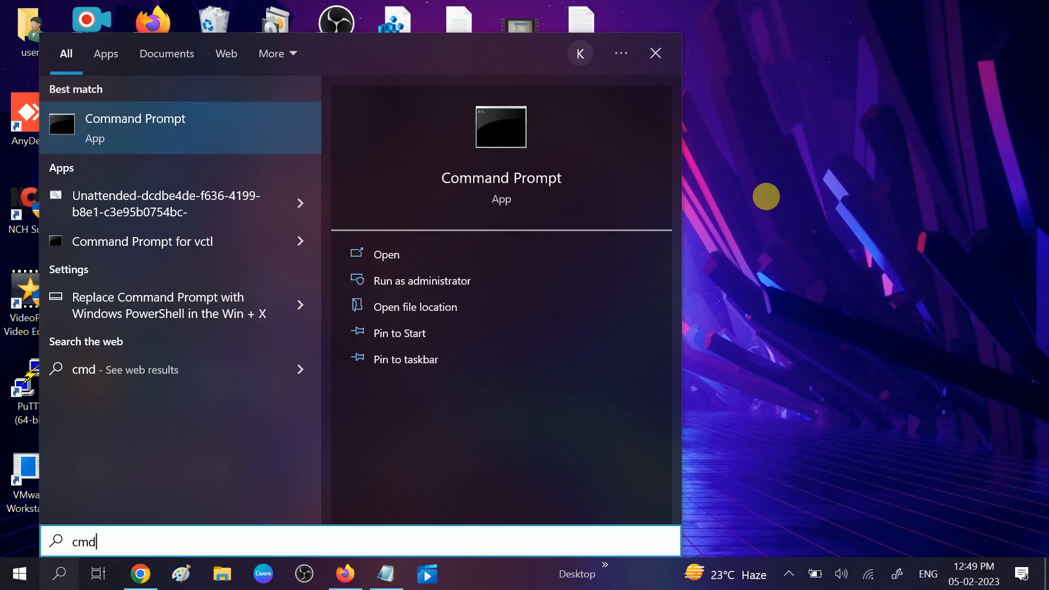
{"action": "left_click", "coordinate": [422, 280]}
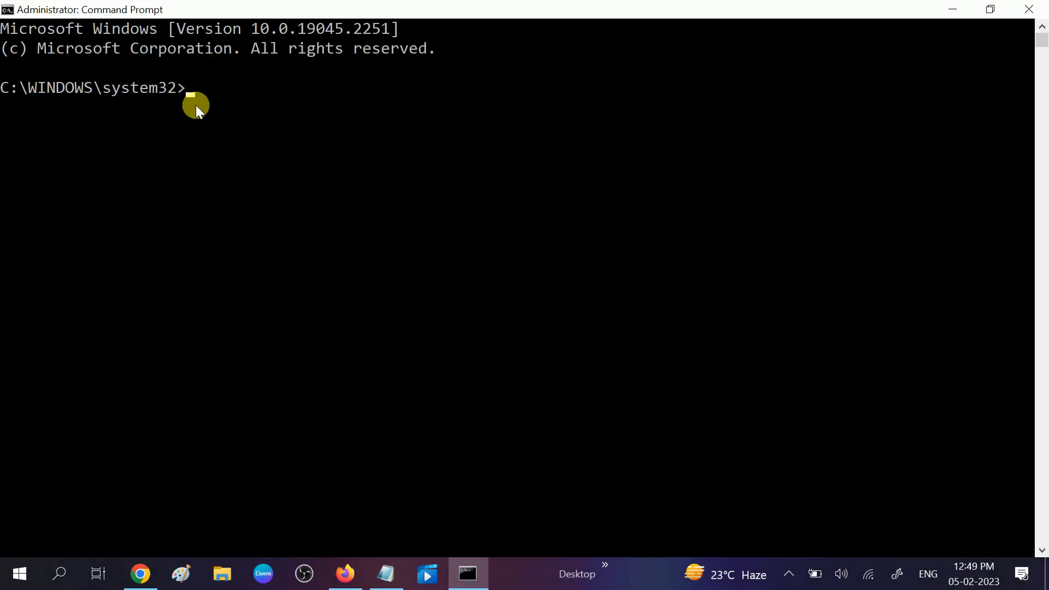
Run ipconfig /flushdns to clear the DNS resolver cache.
{"action": "type", "text": "i"}
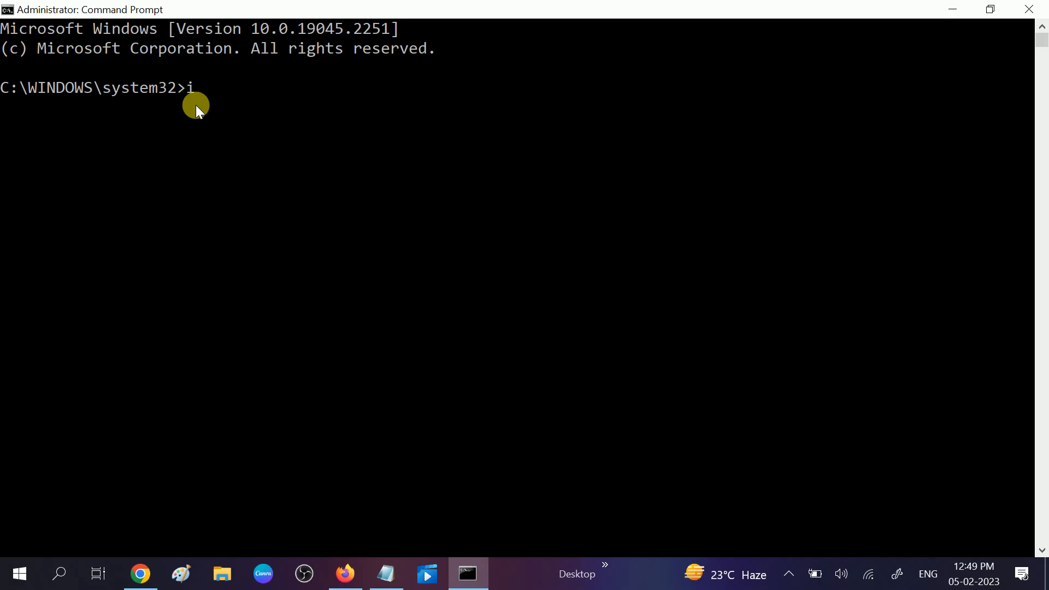
{"action": "type", "text": "pconf"}
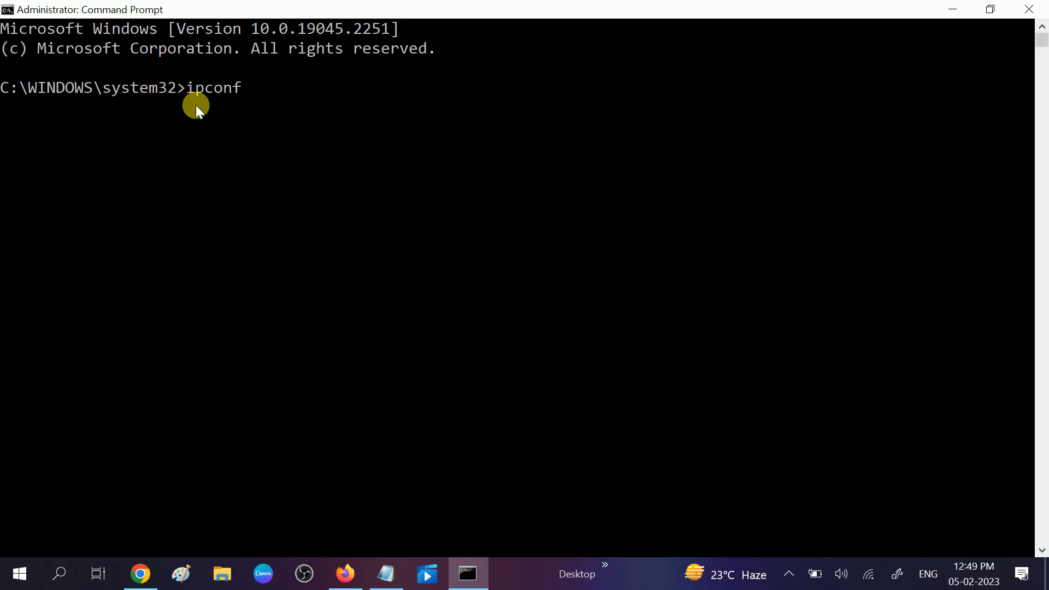
{"action": "type", "text": "ig /"}
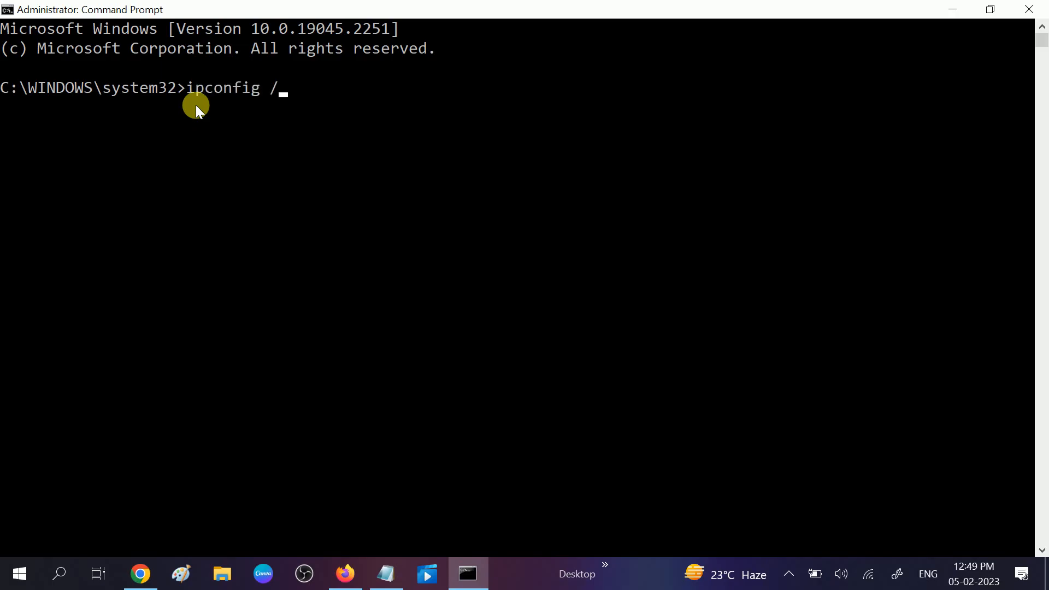
{"action": "type", "text": "fl"}
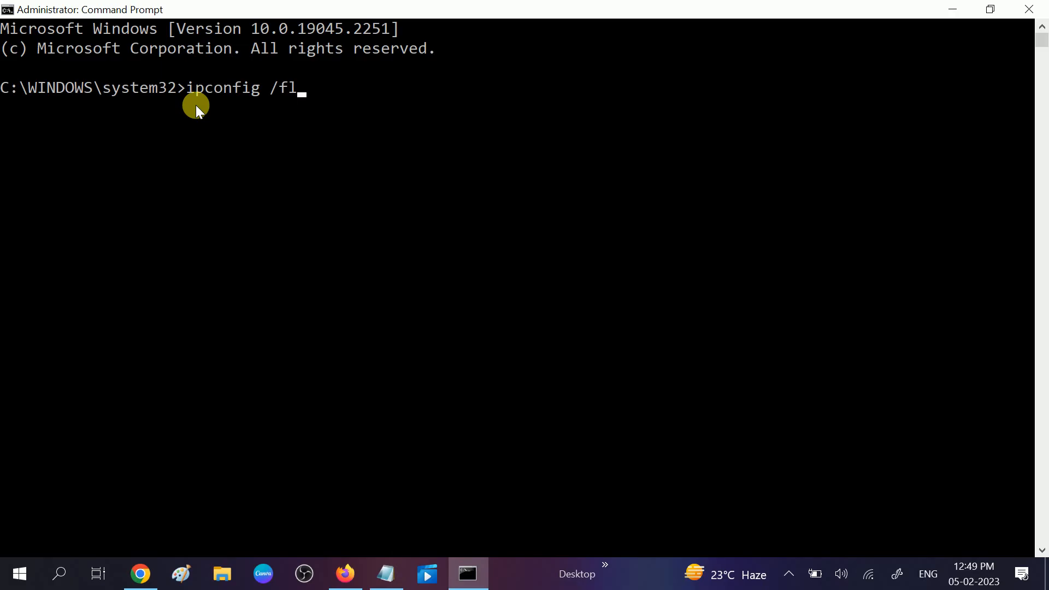
{"action": "type", "text": "ush"}
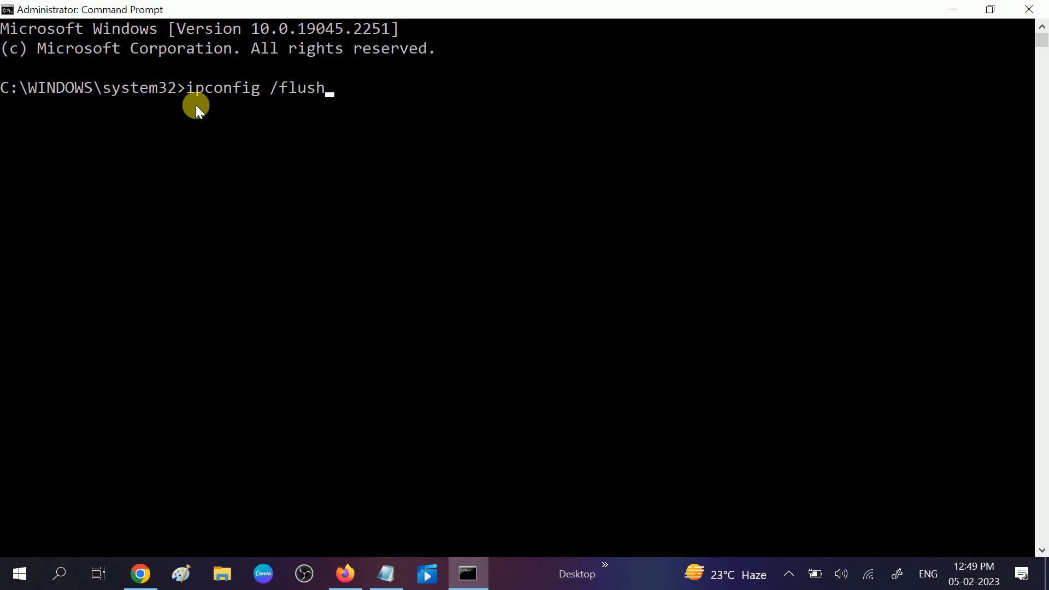
{"action": "type", "text": "dns"}
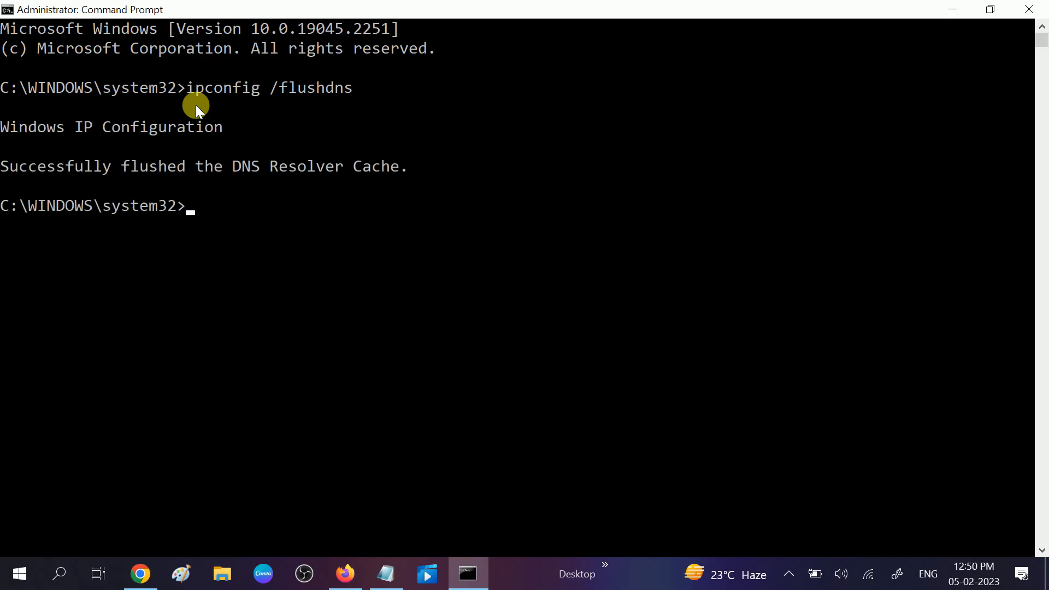
{"action": "mouse_move", "coordinate": [206, 241]}
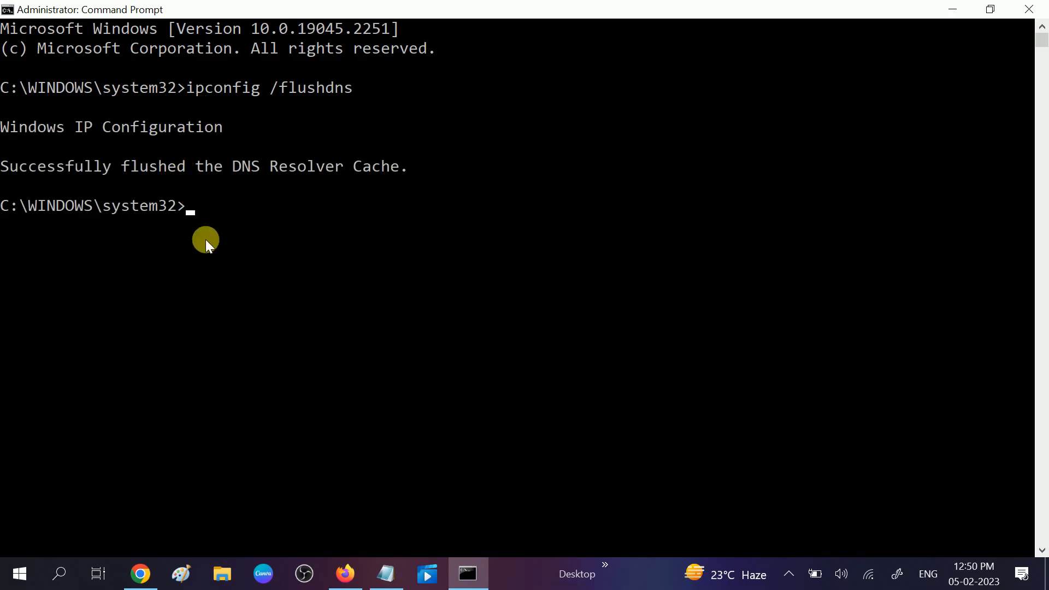
{"action": "mouse_move", "coordinate": [226, 250]}
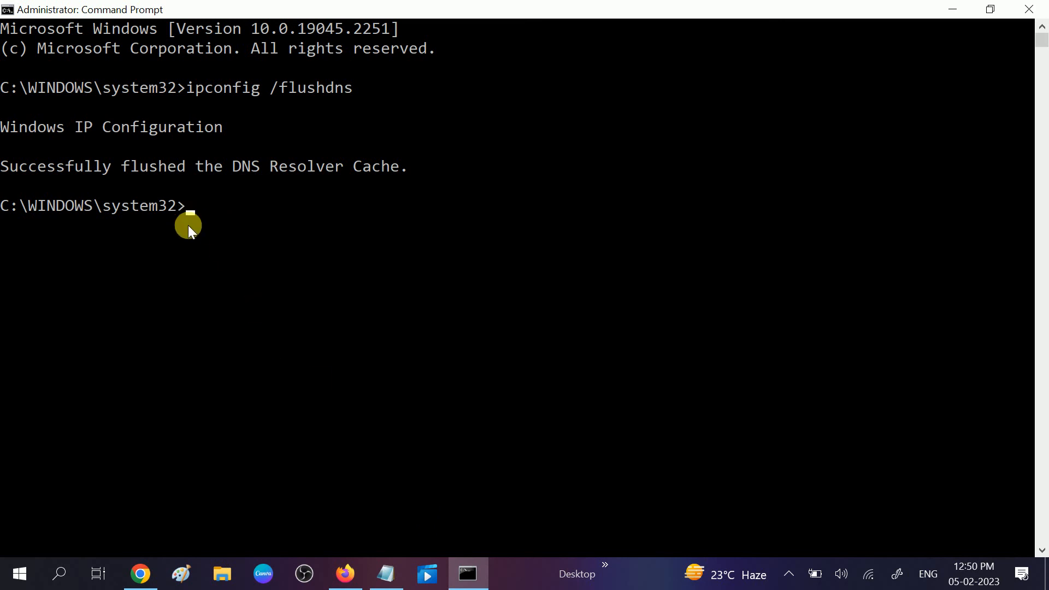
Type ipconfig /release at the prompt and edit it into ipconfig /renew.
{"action": "type", "text": "ip"}
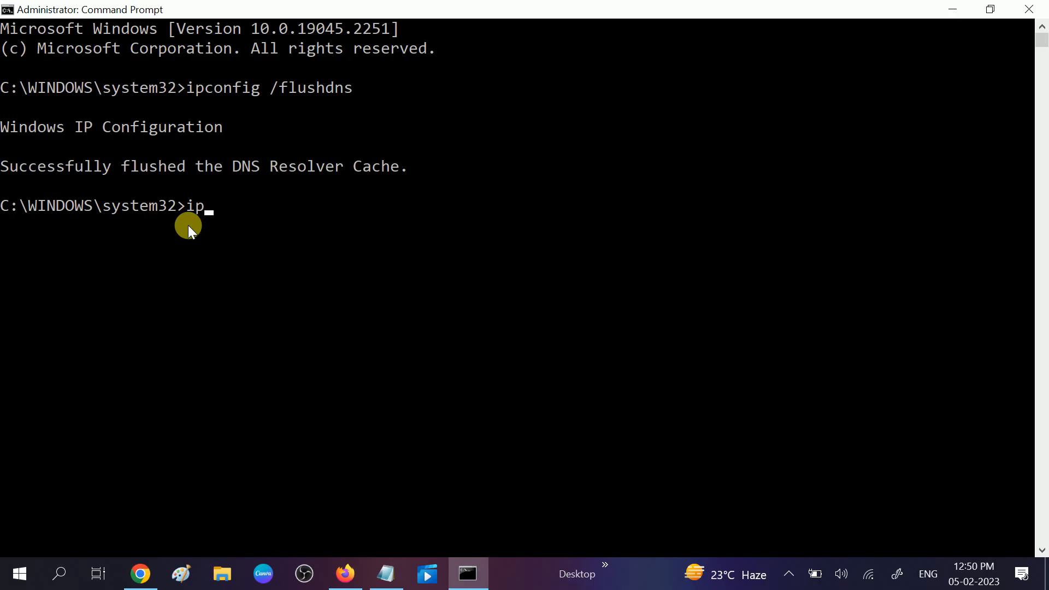
{"action": "type", "text": "config"}
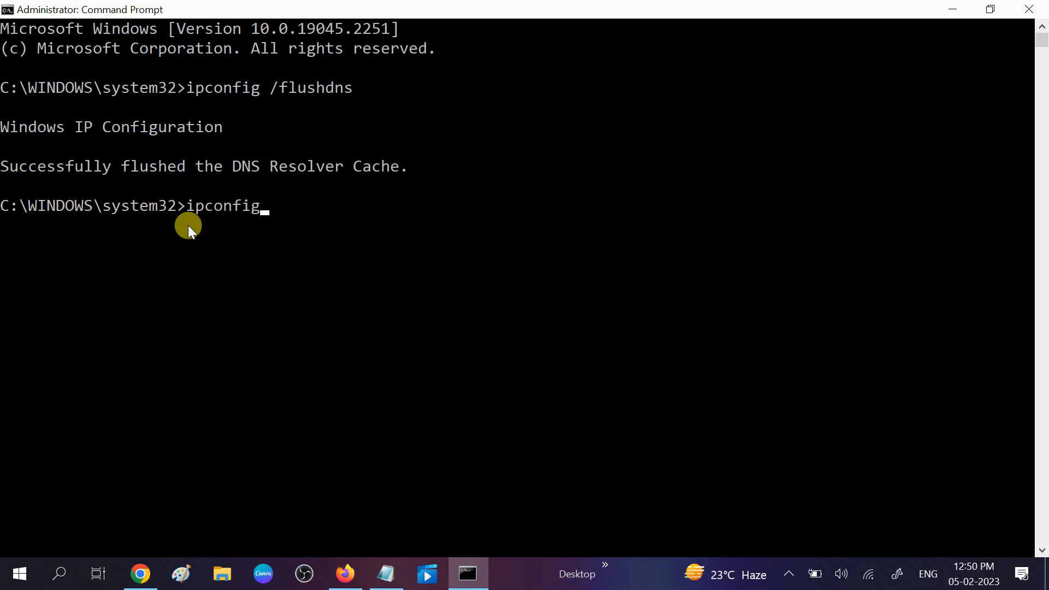
{"action": "type", "text": "/re"}
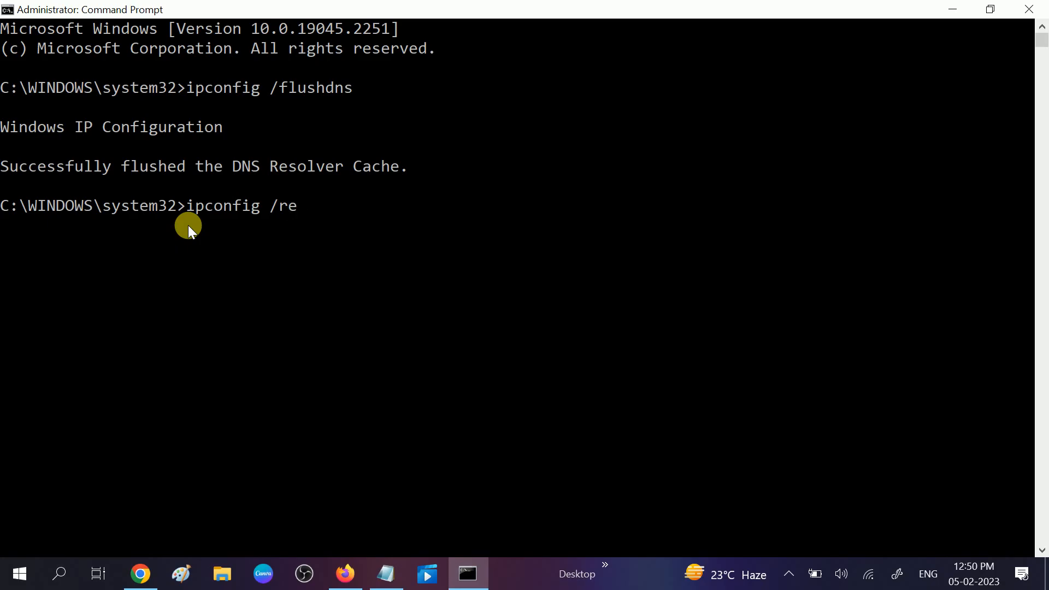
{"action": "type", "text": "lease"}
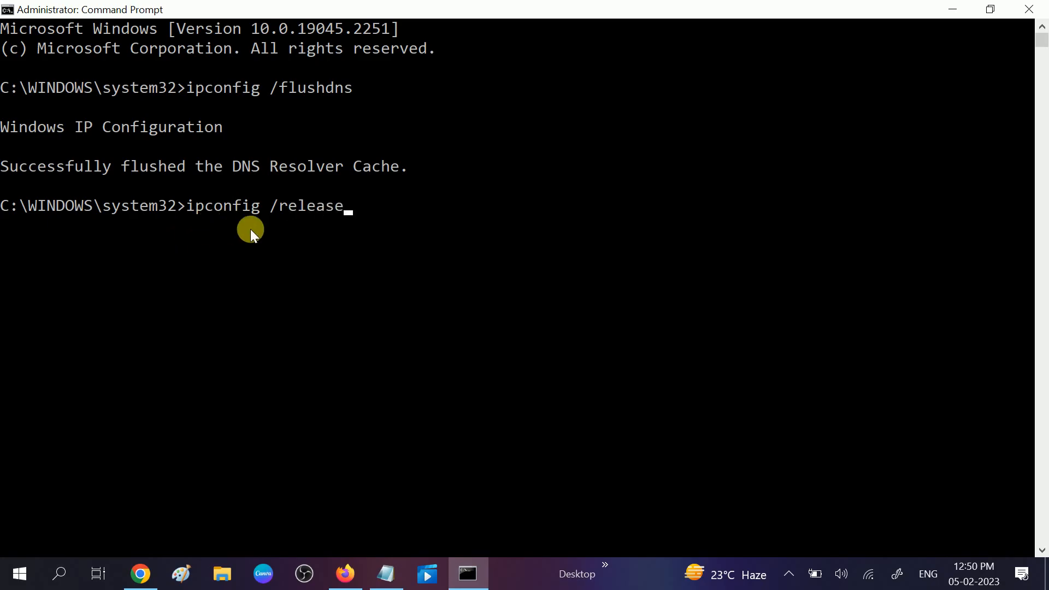
{"action": "mouse_move", "coordinate": [267, 232]}
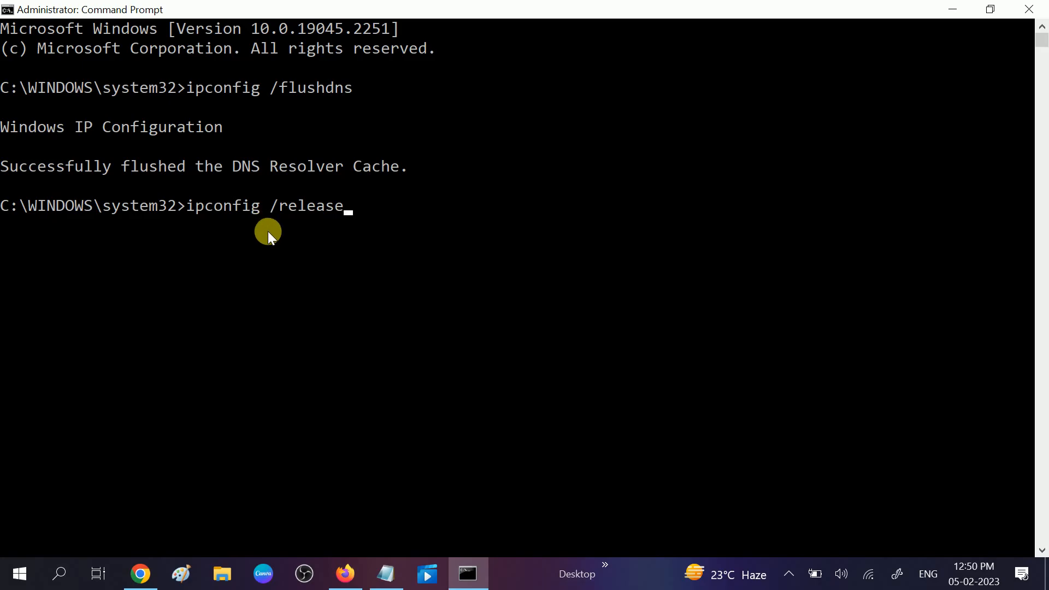
{"action": "key", "text": "Backspace"}
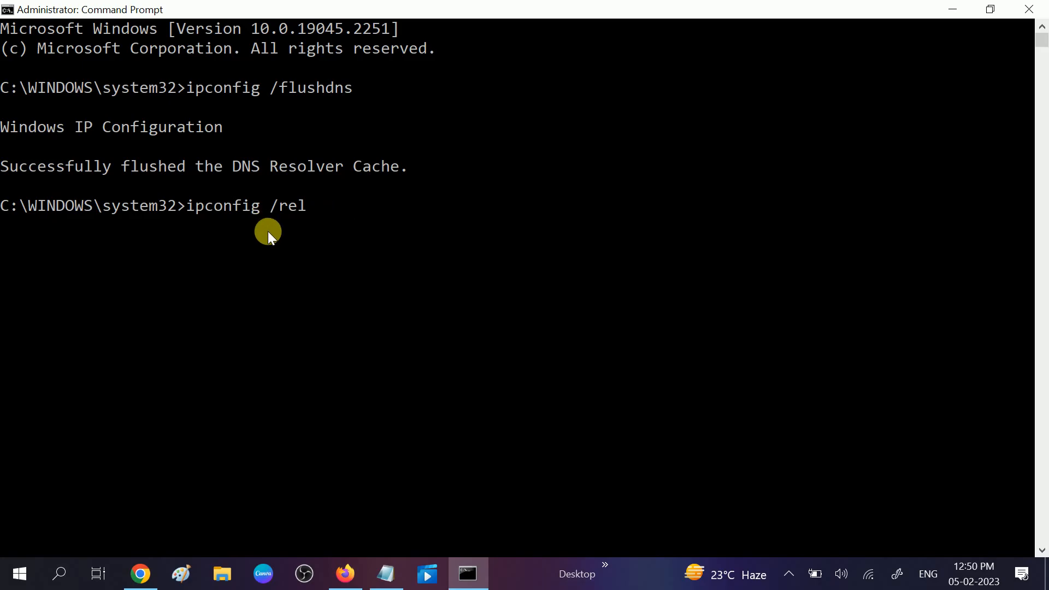
{"action": "key", "text": "backspace"}
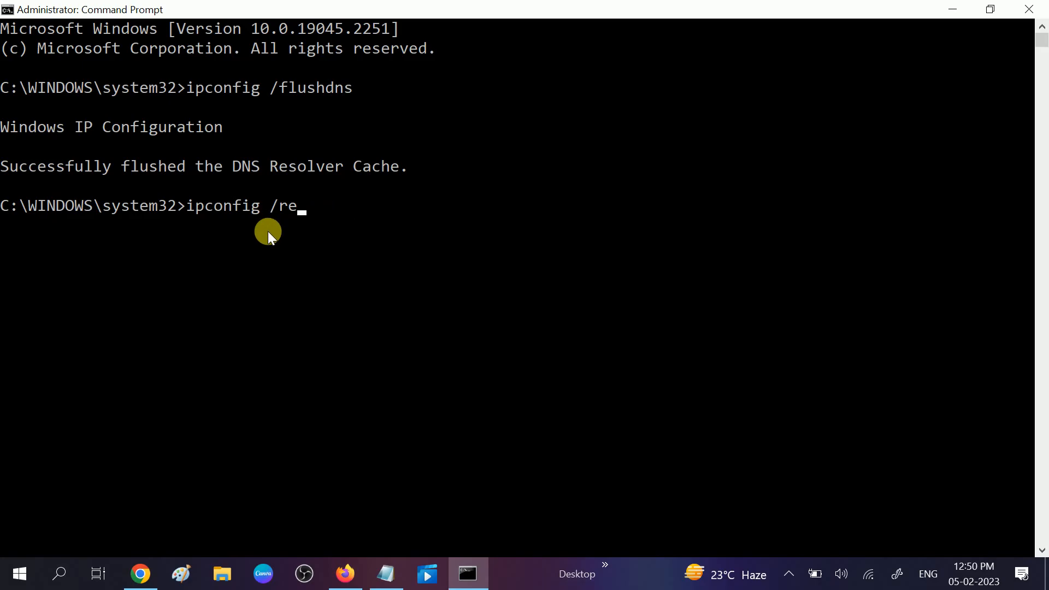
{"action": "type", "text": "new"}
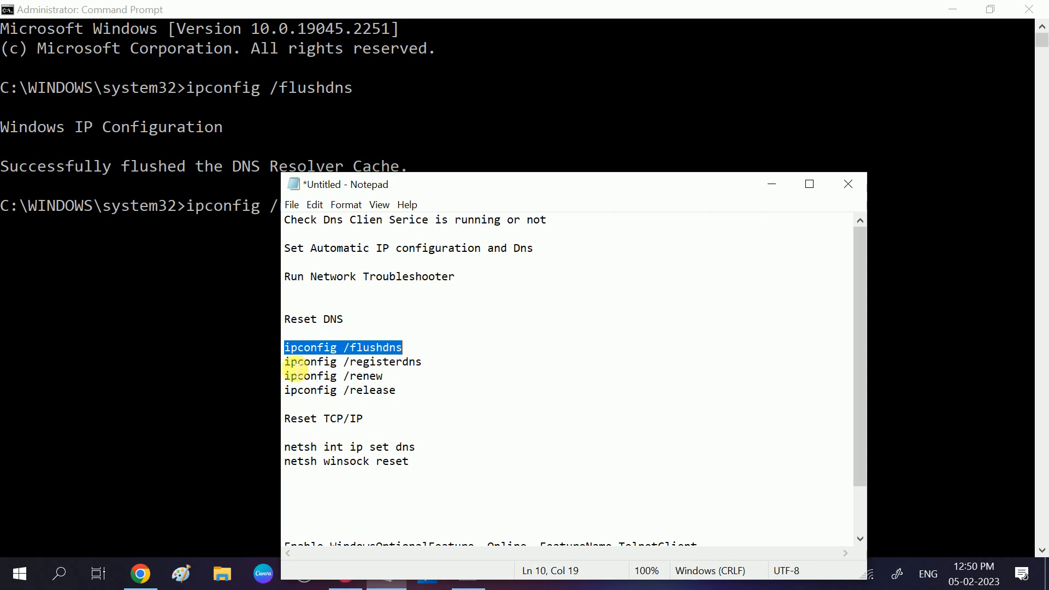
Remove the mid-list registerdns line and re-add ipconfig /registerdns below the release command.
{"action": "triple_click", "coordinate": [352, 361]}
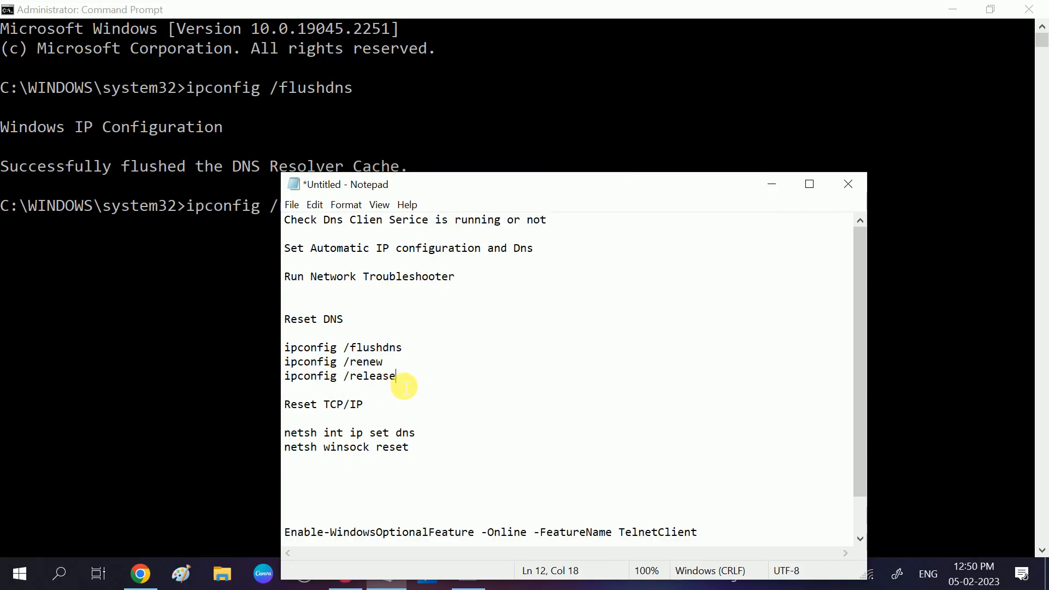
{"action": "key", "text": "enter"}
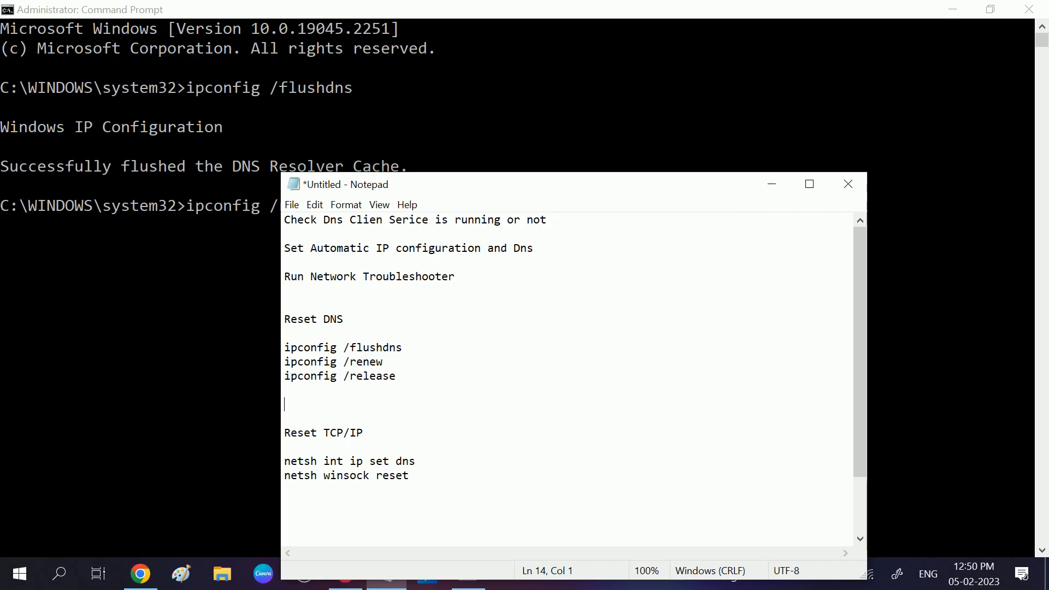
{"action": "type", "text": "ipconfig /registerdns"}
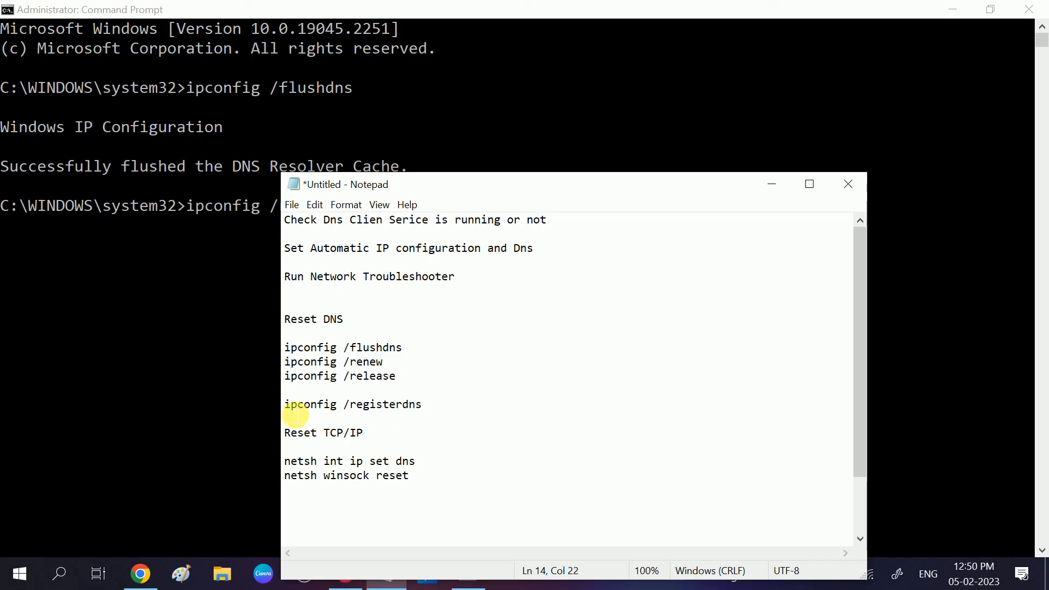
{"action": "double_click", "coordinate": [298, 405]}
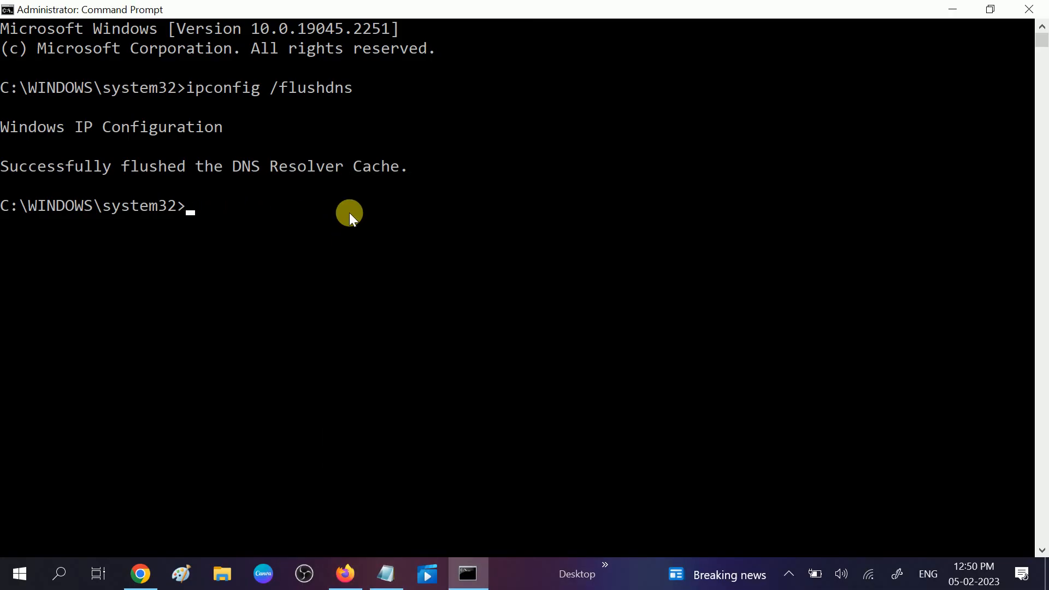
Run ipconfig /registerdns to register DNS resource records for all adapters.
{"action": "type", "text": "ipconfig /registerdns"}
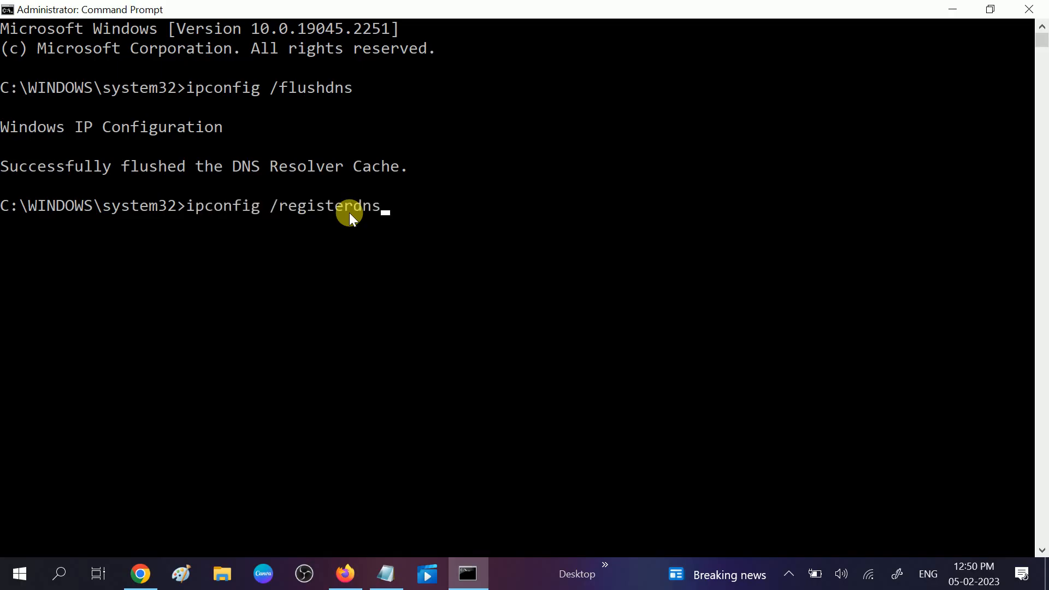
{"action": "key", "text": "Enter"}
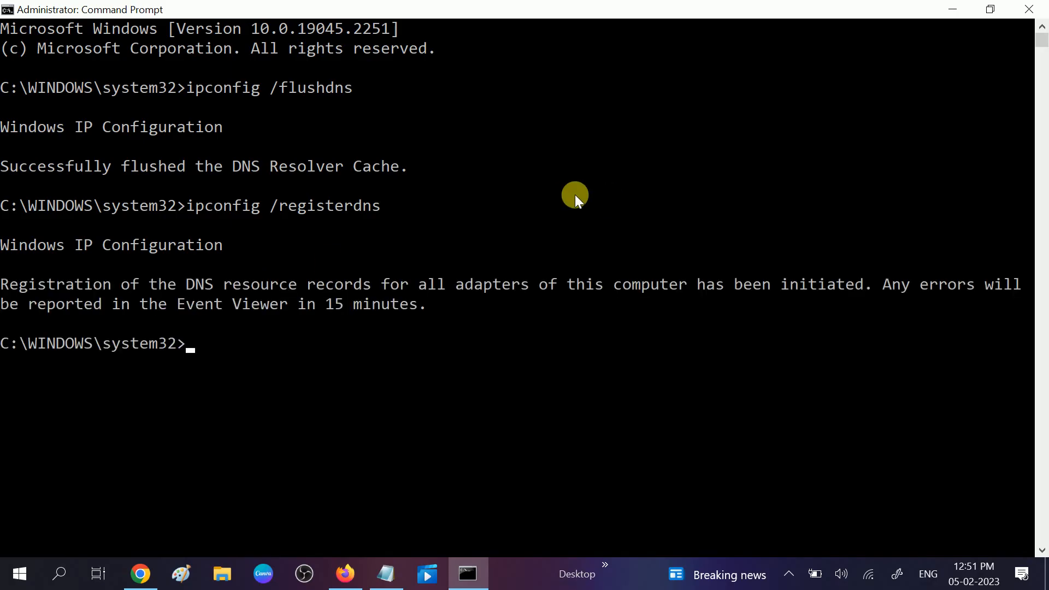
{"action": "mouse_move", "coordinate": [277, 299]}
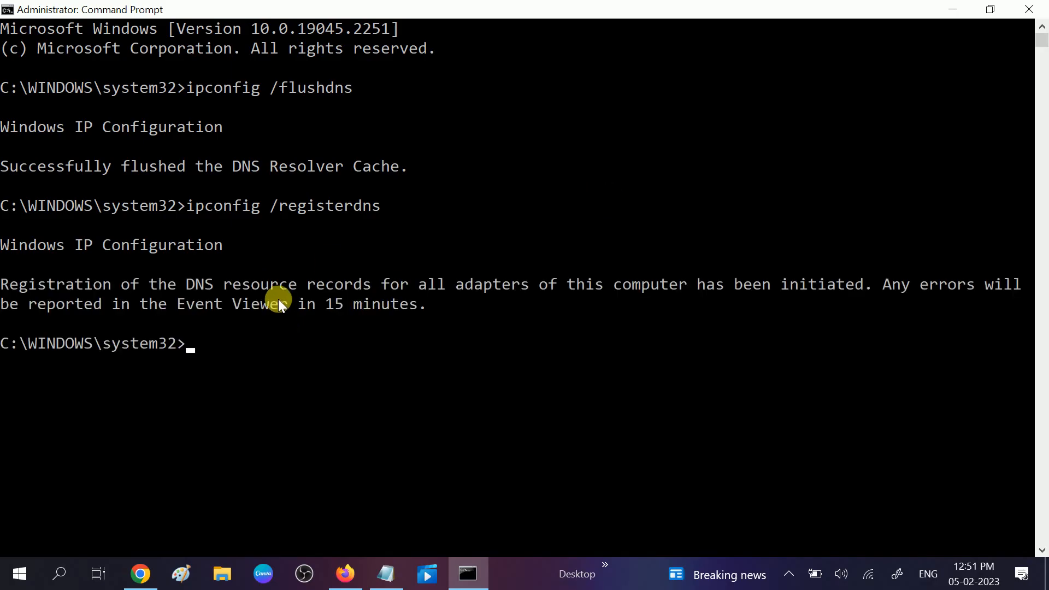
{"action": "mouse_move", "coordinate": [101, 364]}
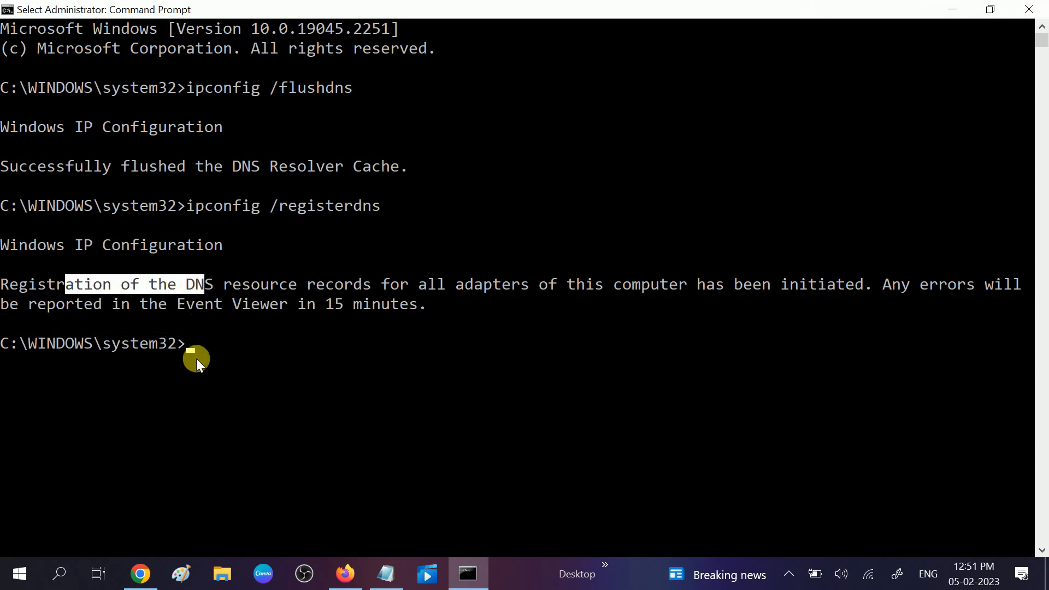
{"action": "mouse_move", "coordinate": [196, 334]}
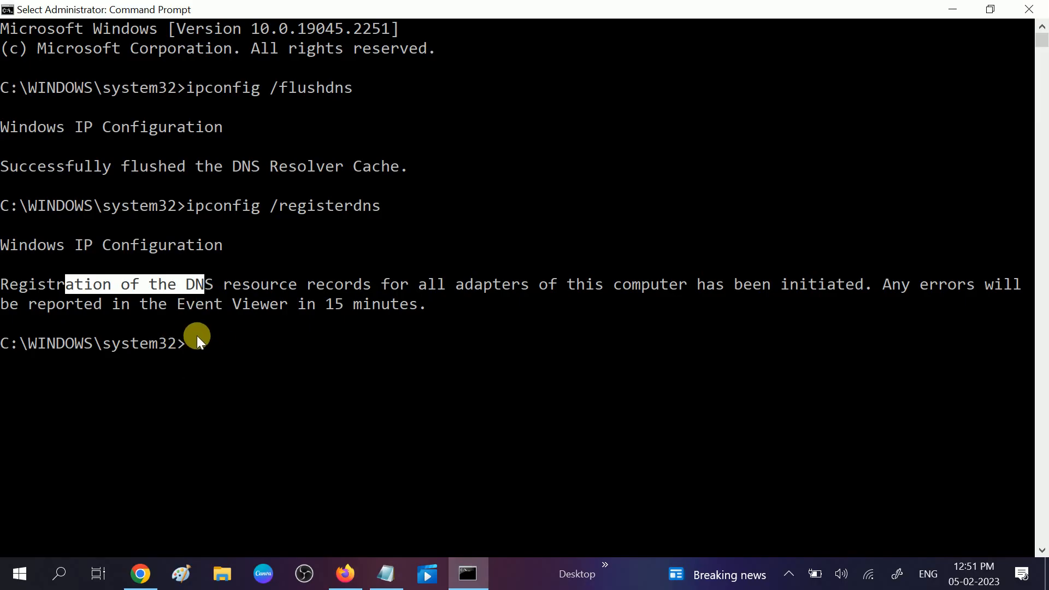
{"action": "mouse_move", "coordinate": [203, 315]}
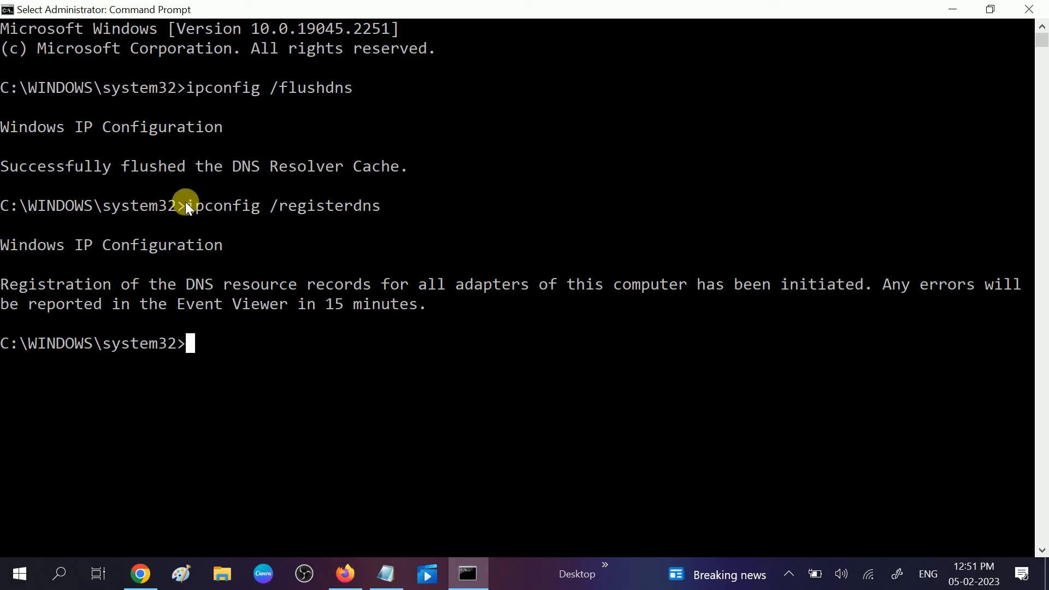
{"action": "mouse_move", "coordinate": [243, 265]}
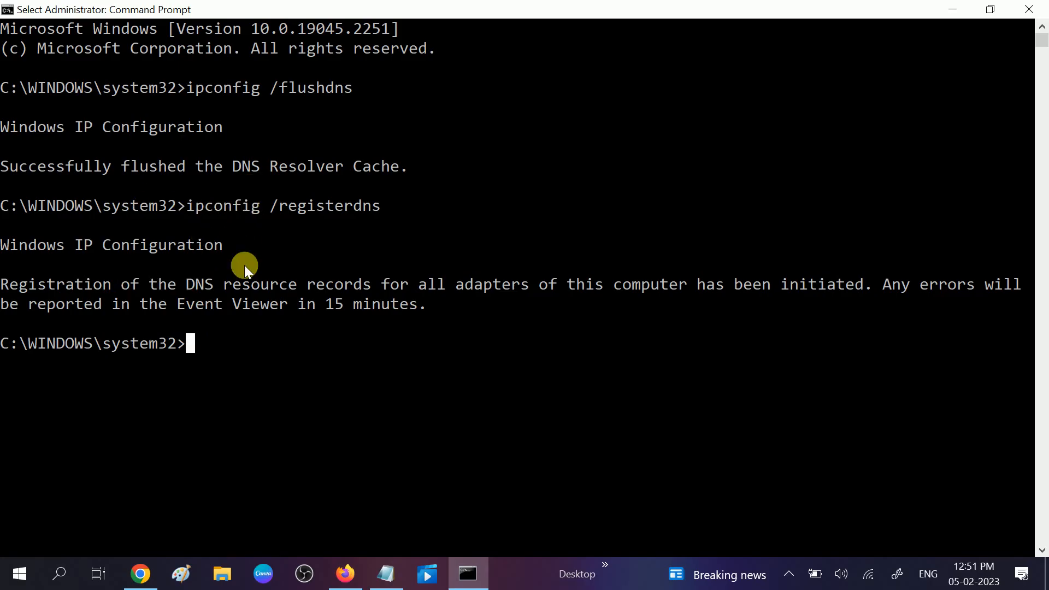
{"action": "mouse_move", "coordinate": [247, 304]}
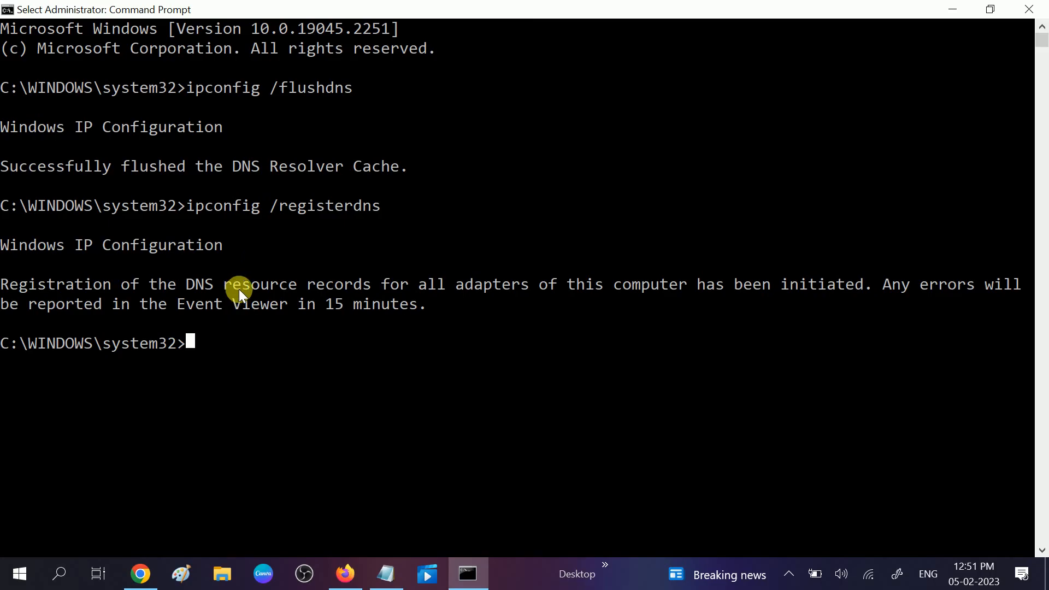
{"action": "mouse_move", "coordinate": [244, 307]}
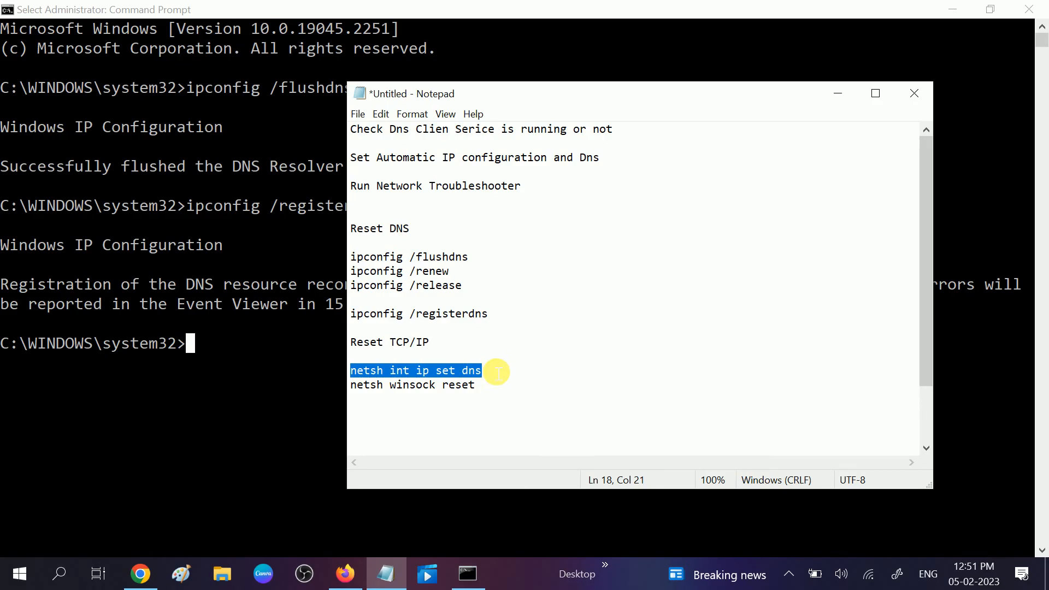
{"action": "mouse_move", "coordinate": [220, 348]}
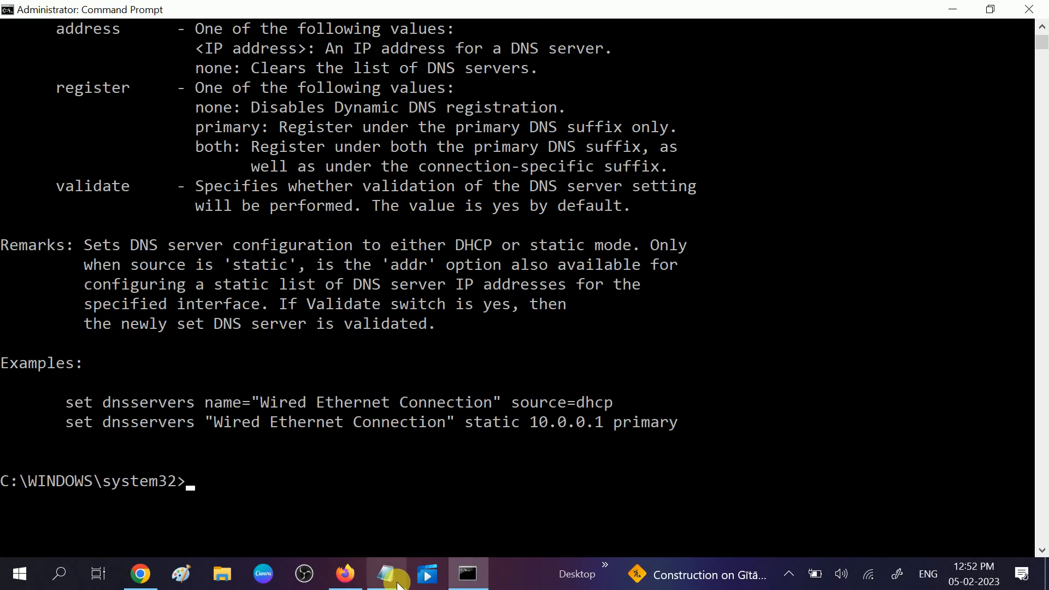
Run netsh winsock reset from the notes and open the Start menu to restart.
{"action": "left_click", "coordinate": [385, 573]}
{"action": "type", "text": "netsh winsock reset"}
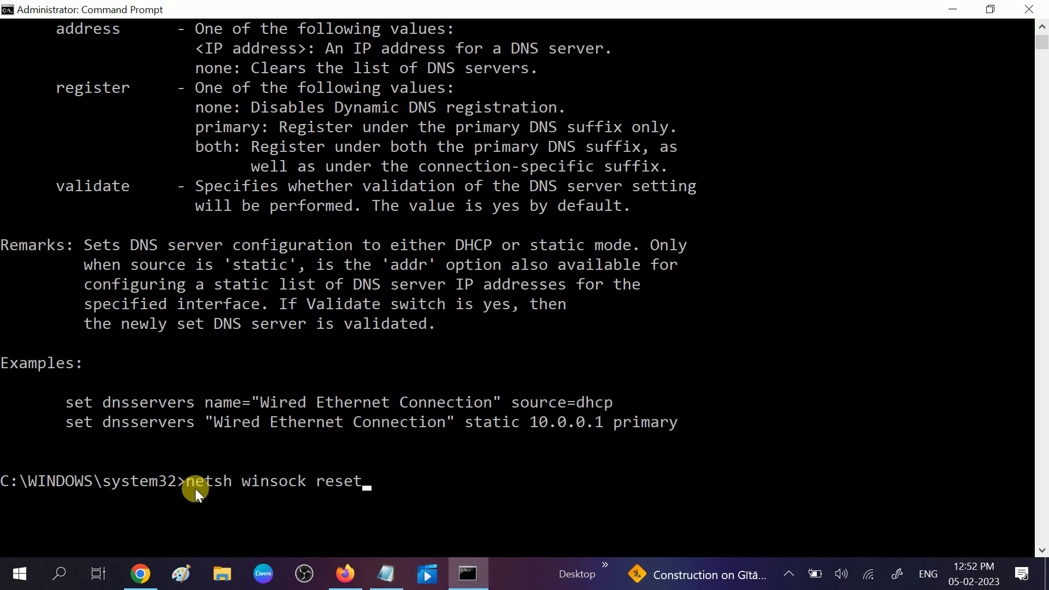
{"action": "key", "text": "enter"}
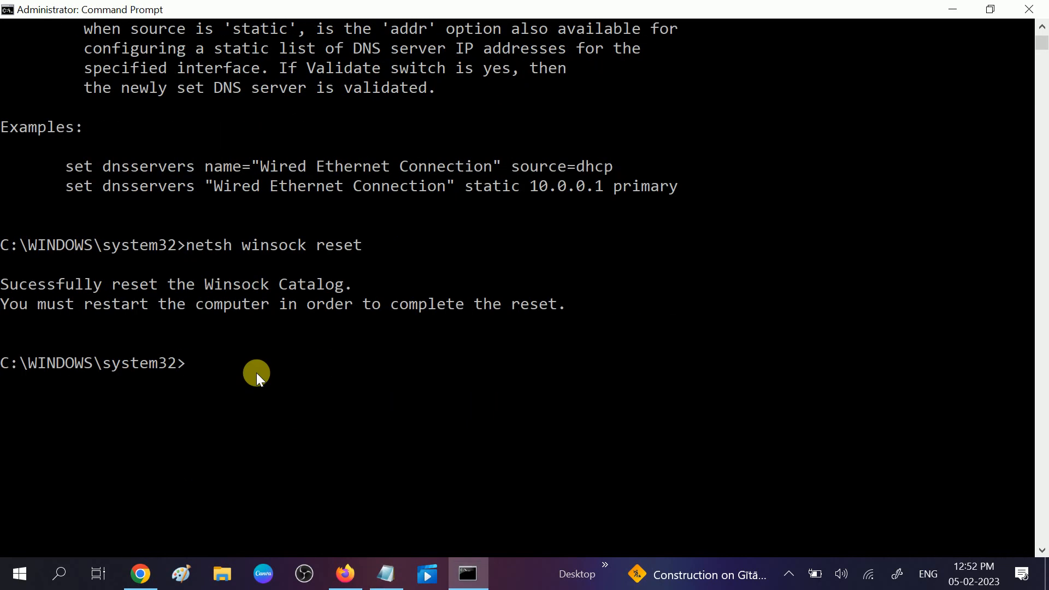
{"action": "type", "text": "etsh int ip set dns"}
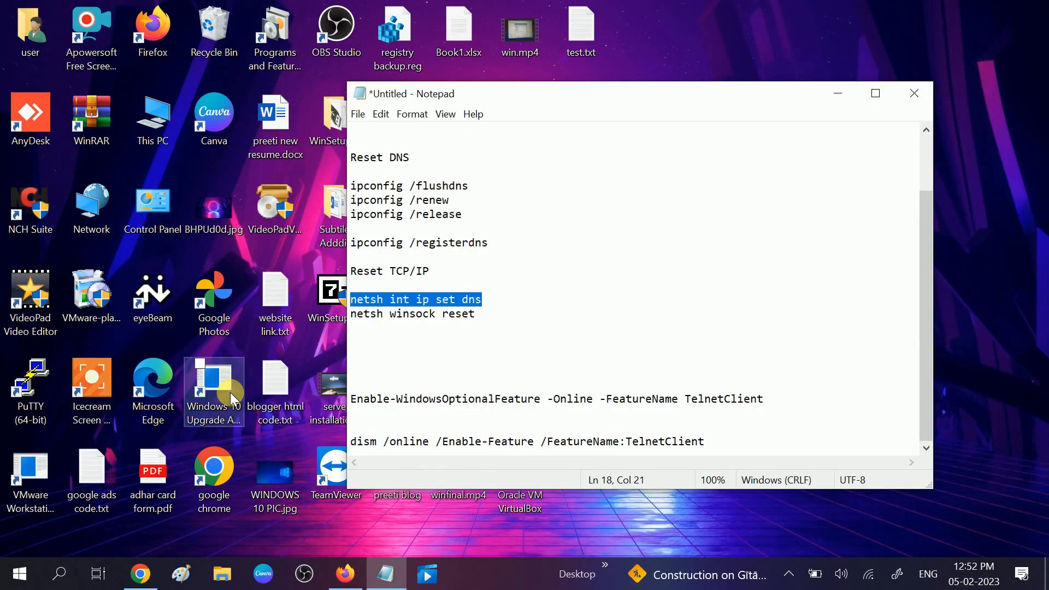
{"action": "left_click", "coordinate": [19, 574]}
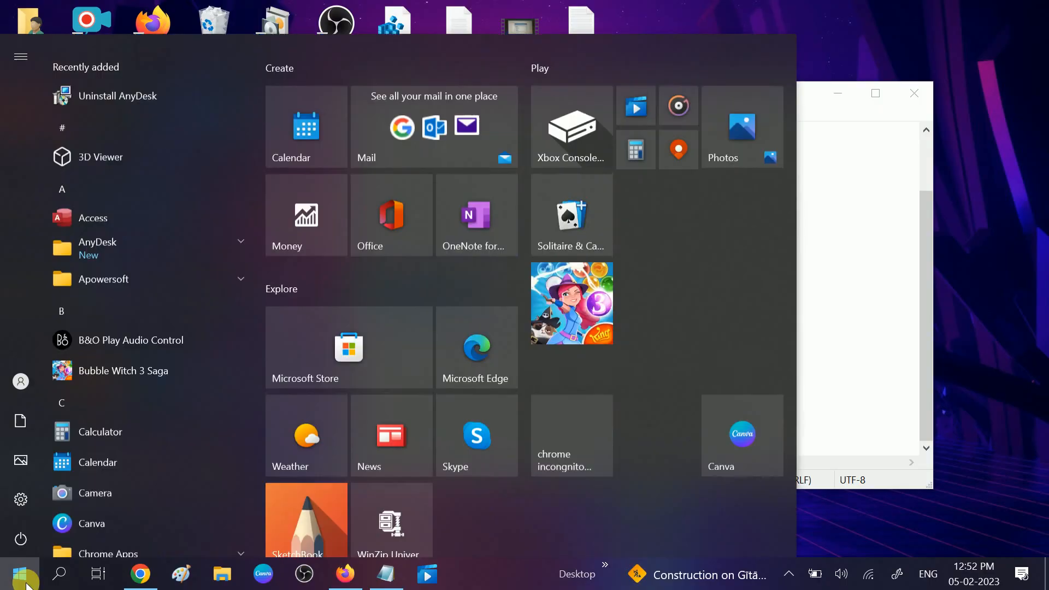